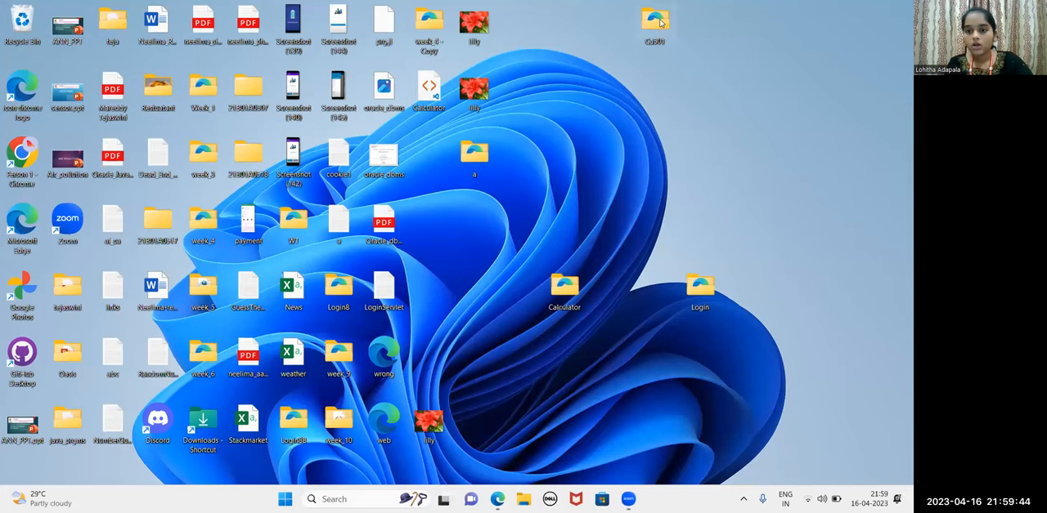
# Navigate Ca501 > WEB-INF > classes and list Open with apps for LoginServlet.java
pyautogui.moveTo(654, 25); pyautogui.dragTo(654, 158)
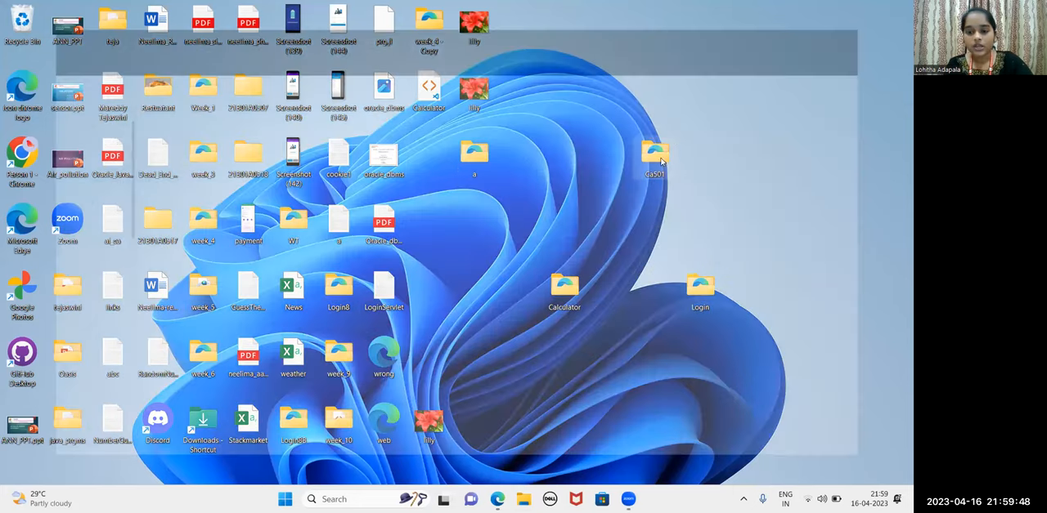
pyautogui.doubleClick(656, 155)
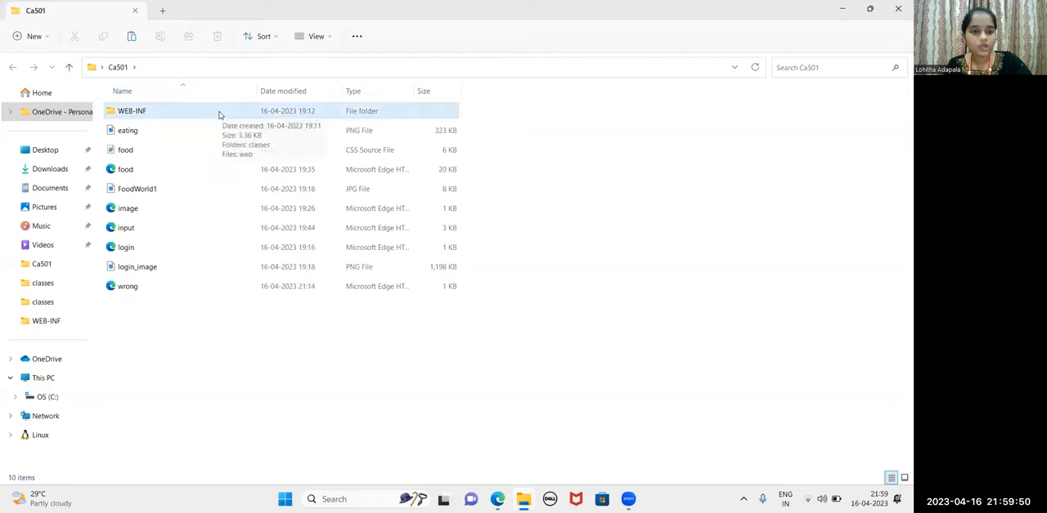
pyautogui.doubleClick(133, 111)
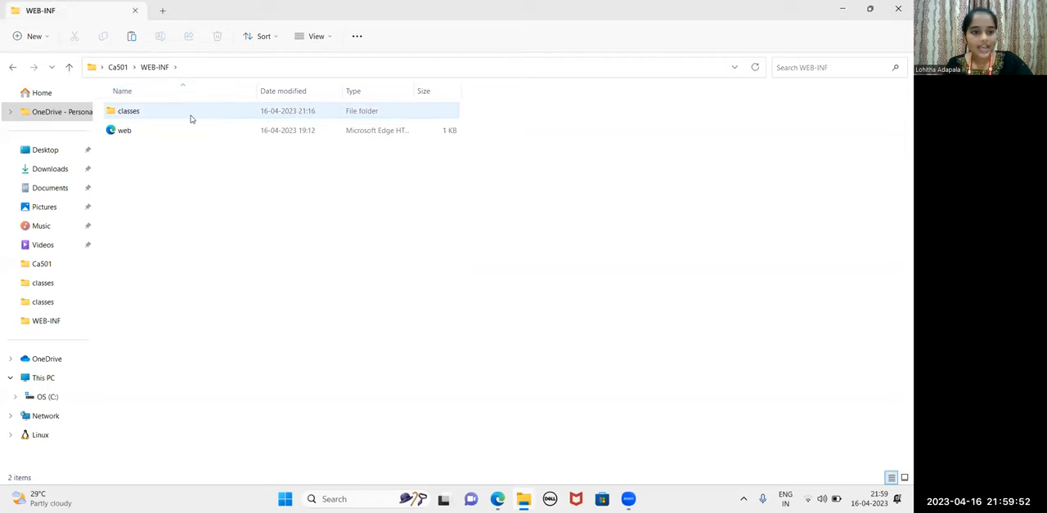
pyautogui.doubleClick(129, 111)
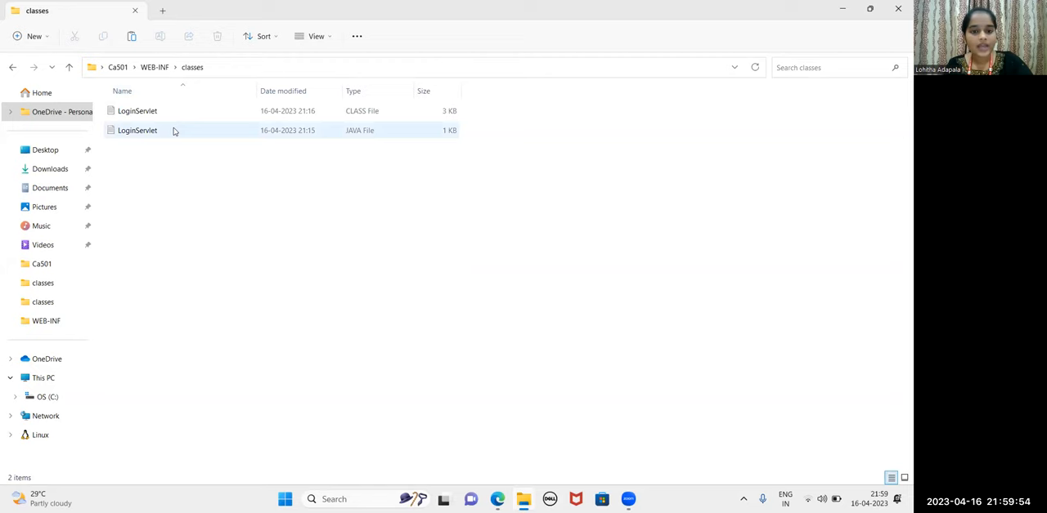
pyautogui.rightClick(136, 130)
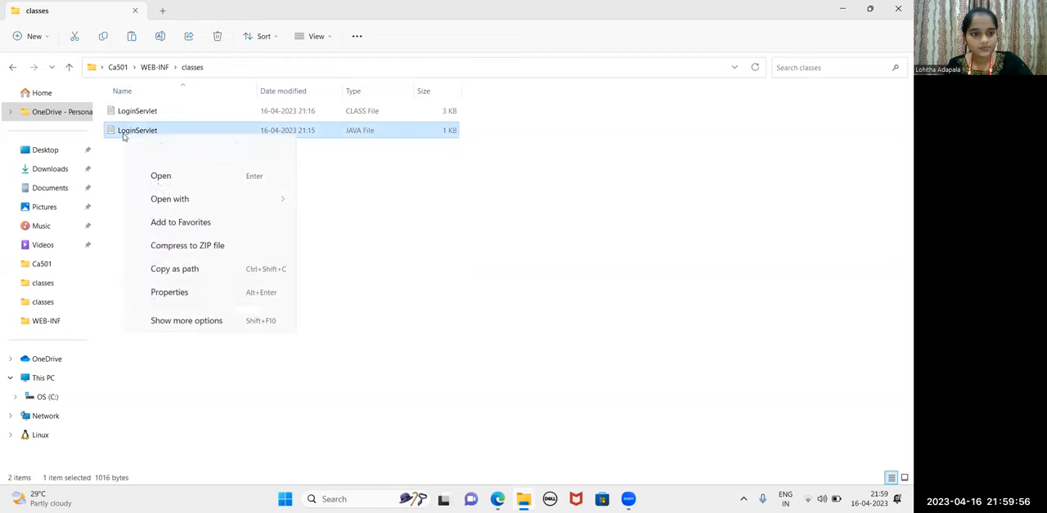
pyautogui.click(170, 199)
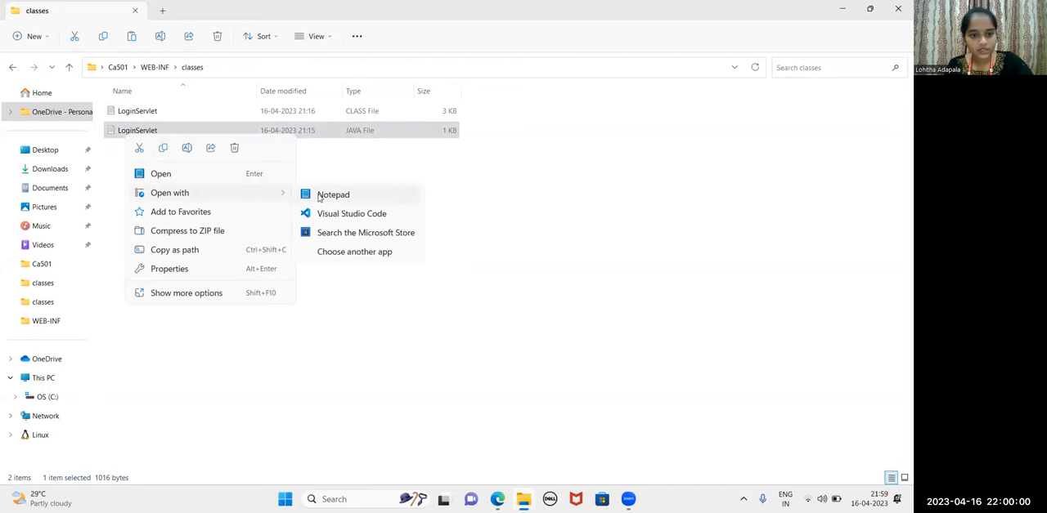
# Open LoginServlet.java in Notepad and highlight its doPost method
pyautogui.click(332, 195)
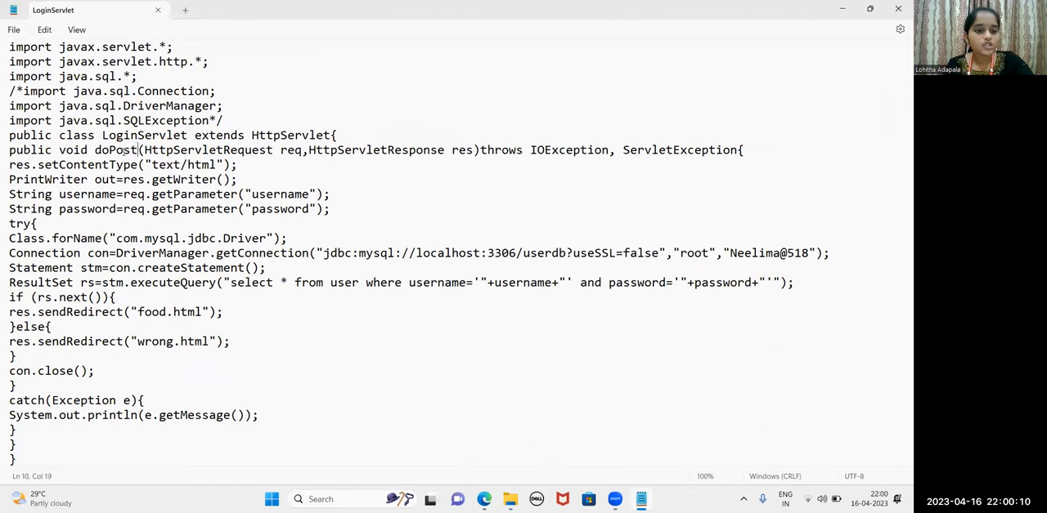
pyautogui.doubleClick(115, 149)
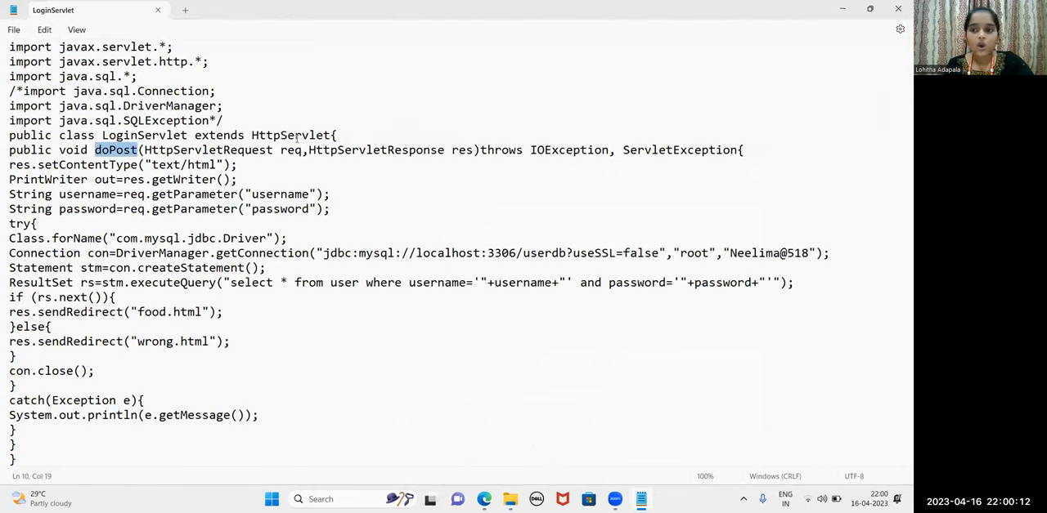
pyautogui.moveTo(838, 31)
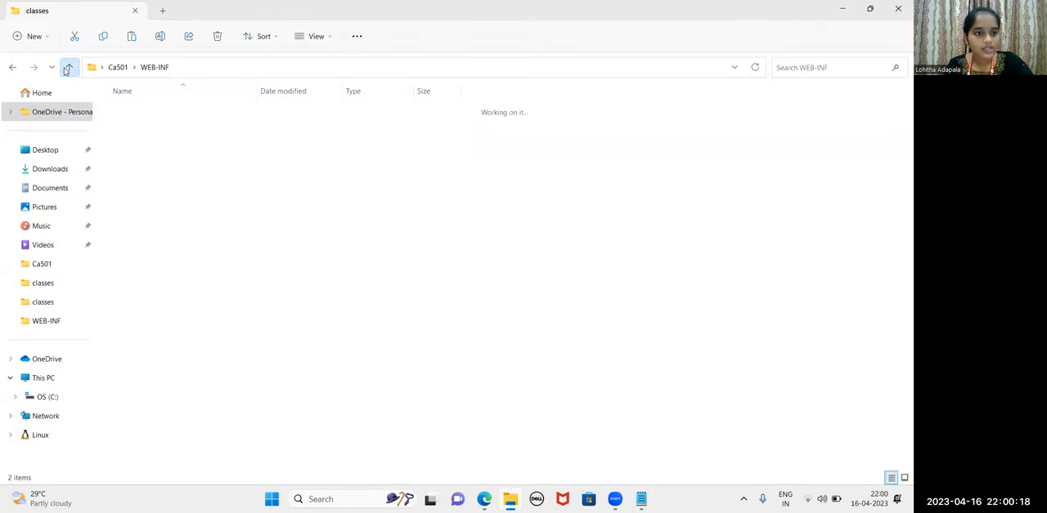
# Return to the Ca501 folder and list Open with apps for the input page
pyautogui.click(69, 67)
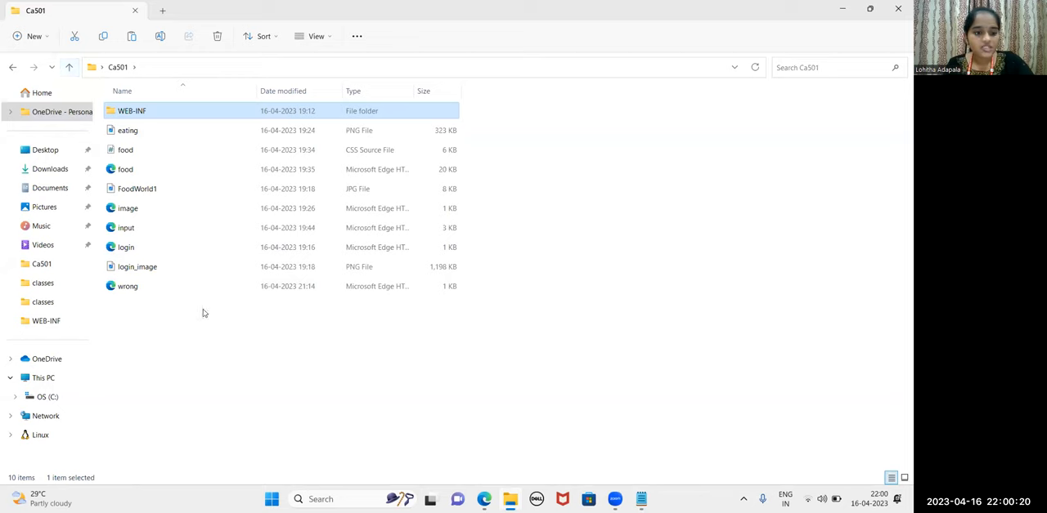
pyautogui.moveTo(143, 208)
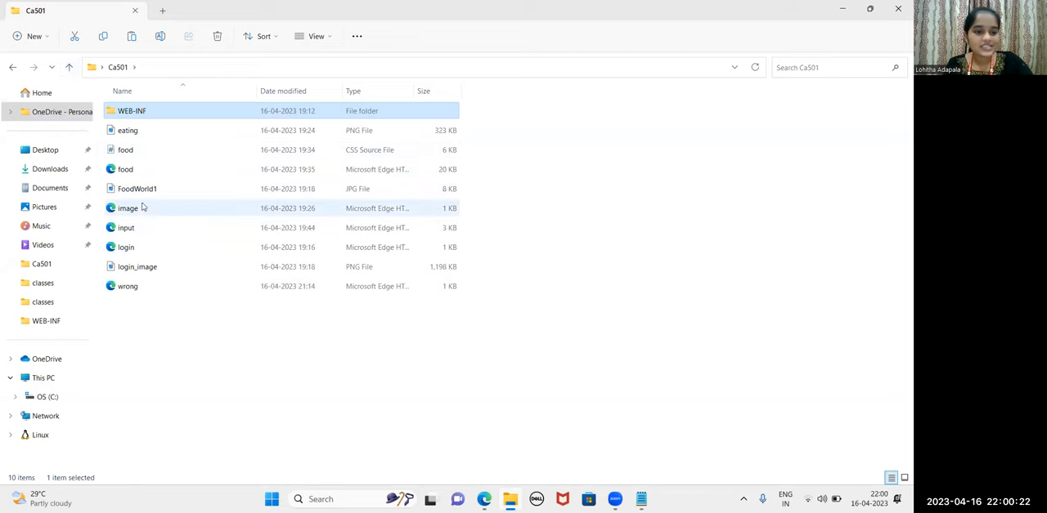
pyautogui.moveTo(144, 162)
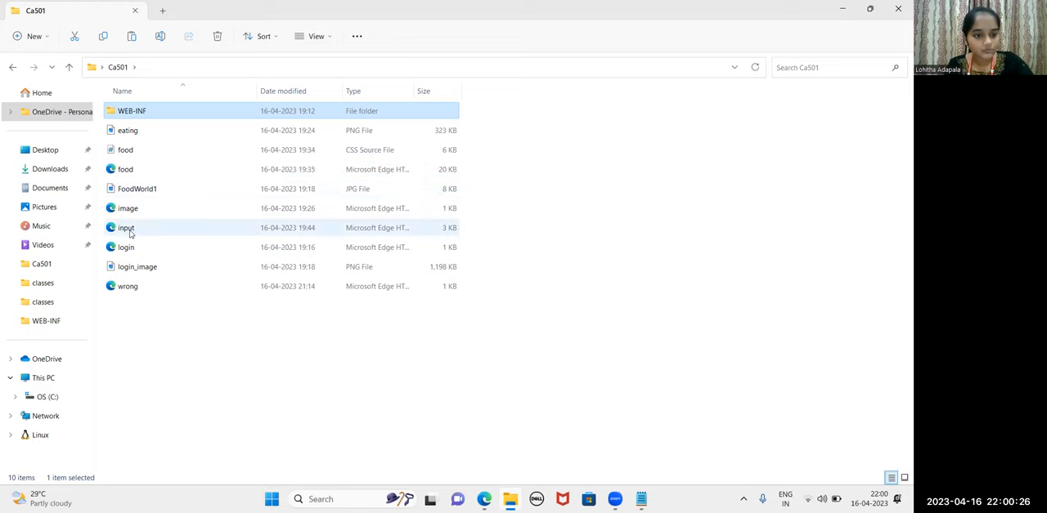
pyautogui.rightClick(126, 227)
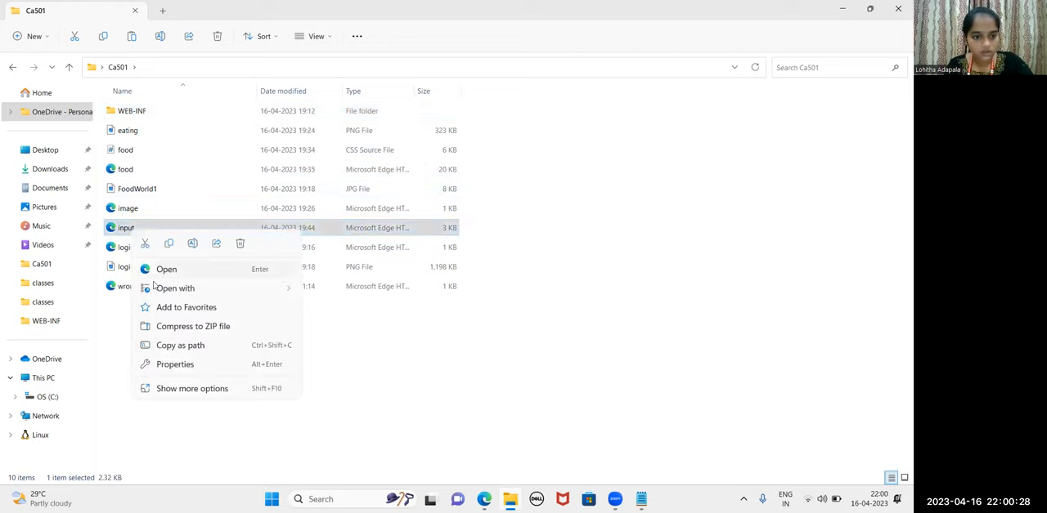
pyautogui.click(175, 288)
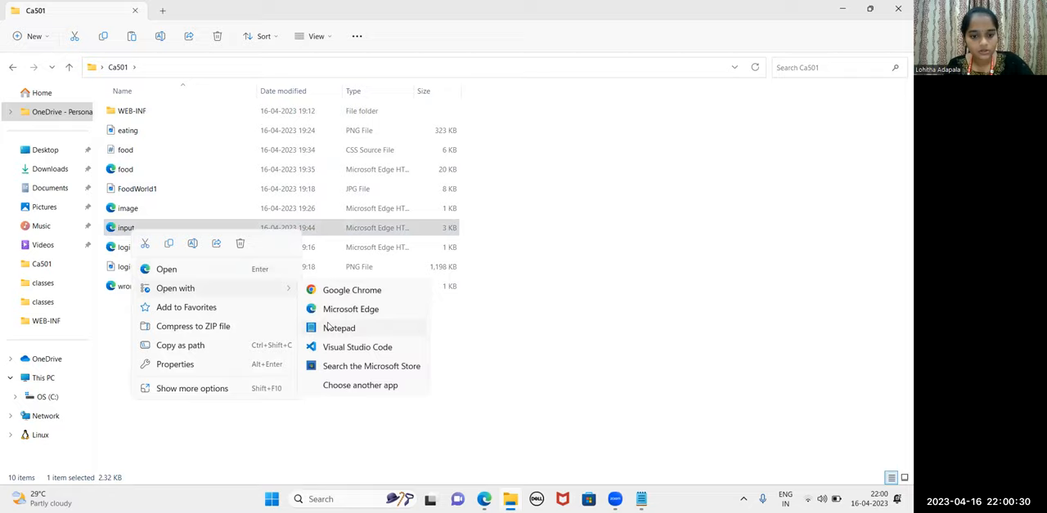
# Open the input page in Notepad, highlight method="post", then return to the LoginServlet tab
pyautogui.click(339, 328)
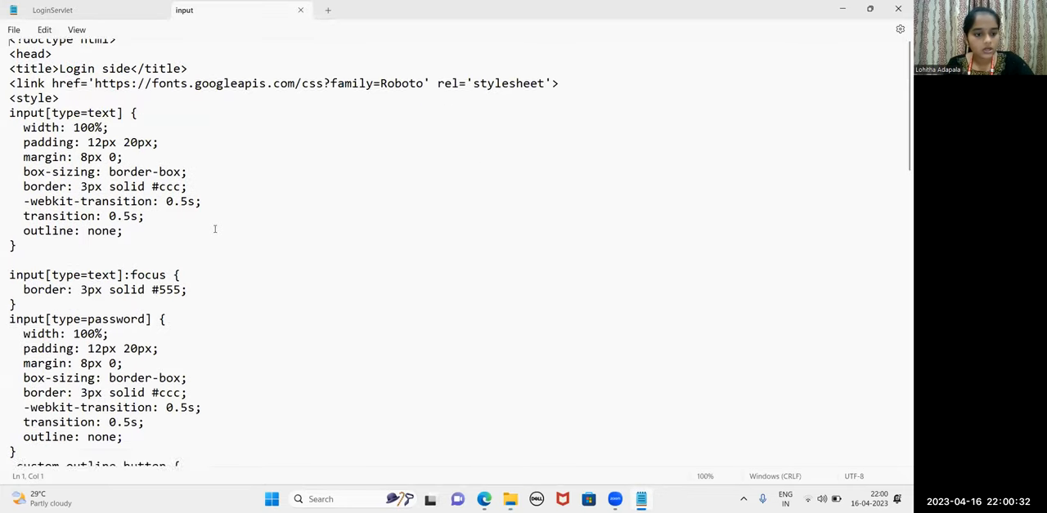
pyautogui.scroll(-3)
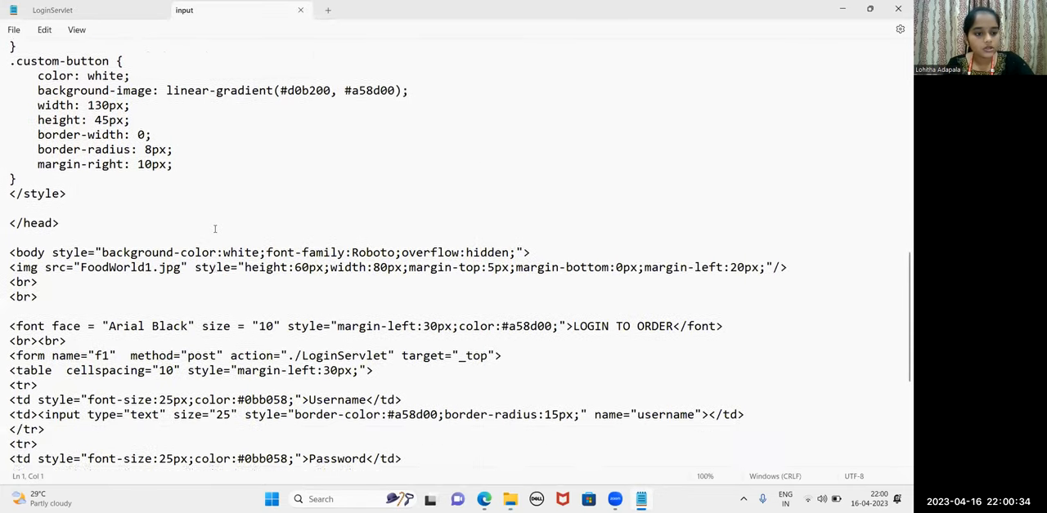
pyautogui.scroll(-3)
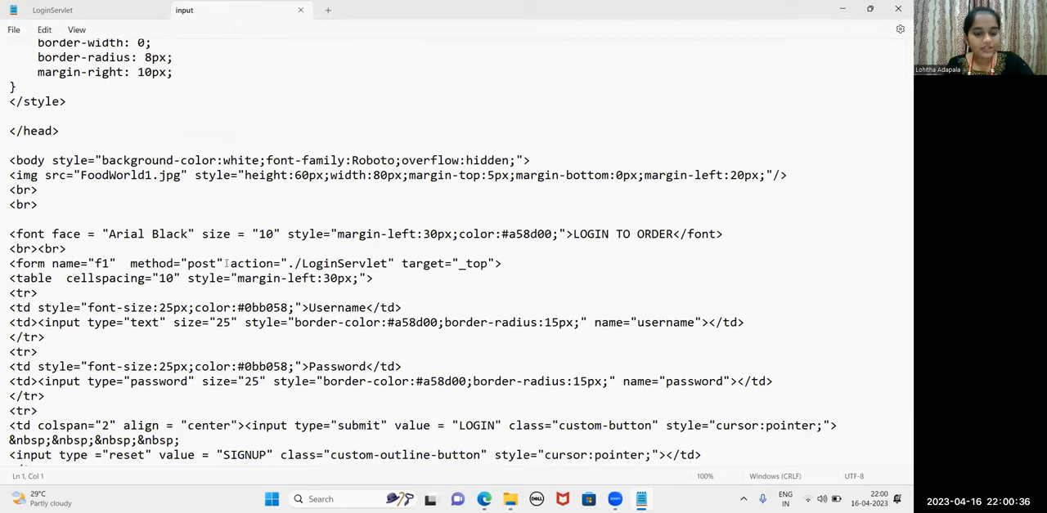
pyautogui.doubleClick(152, 263)
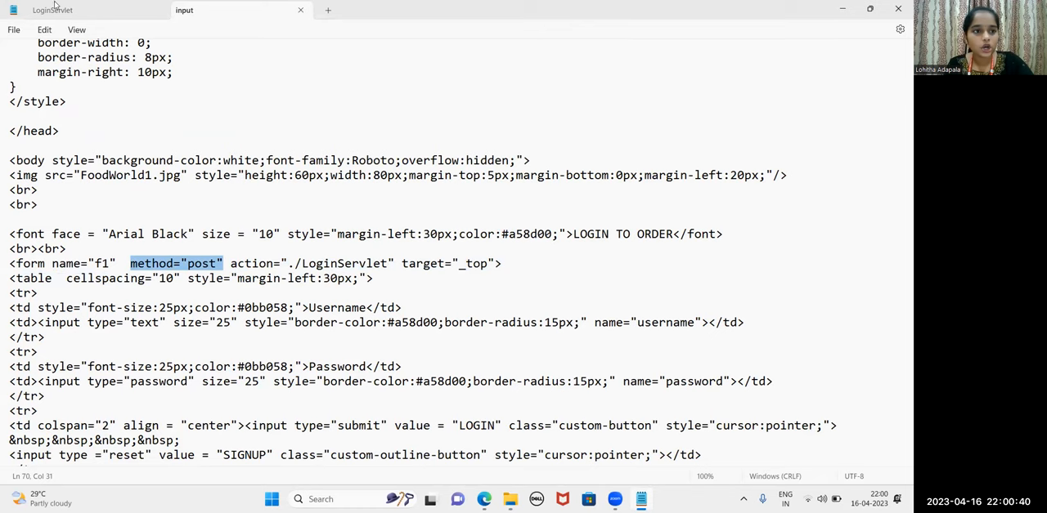
pyautogui.click(53, 10)
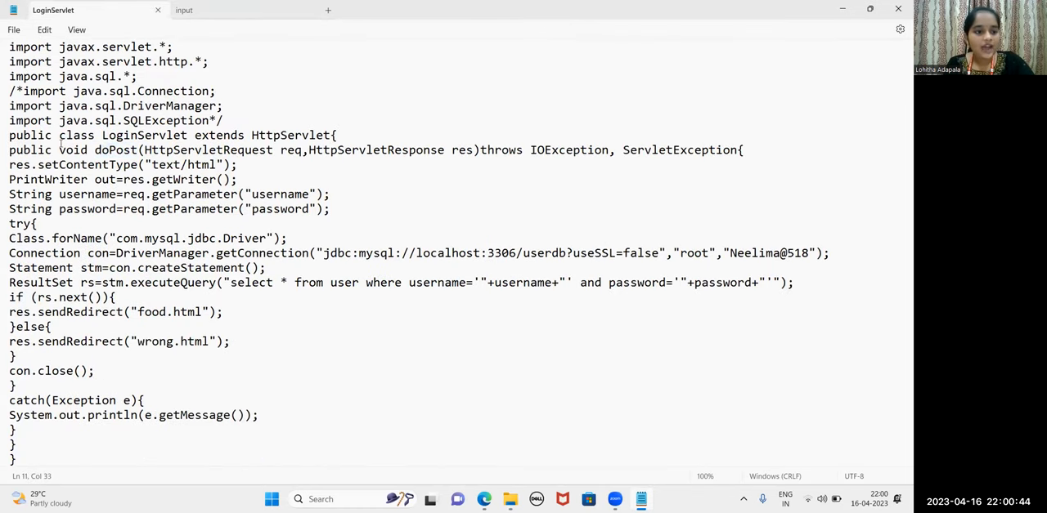
pyautogui.doubleClick(72, 164)
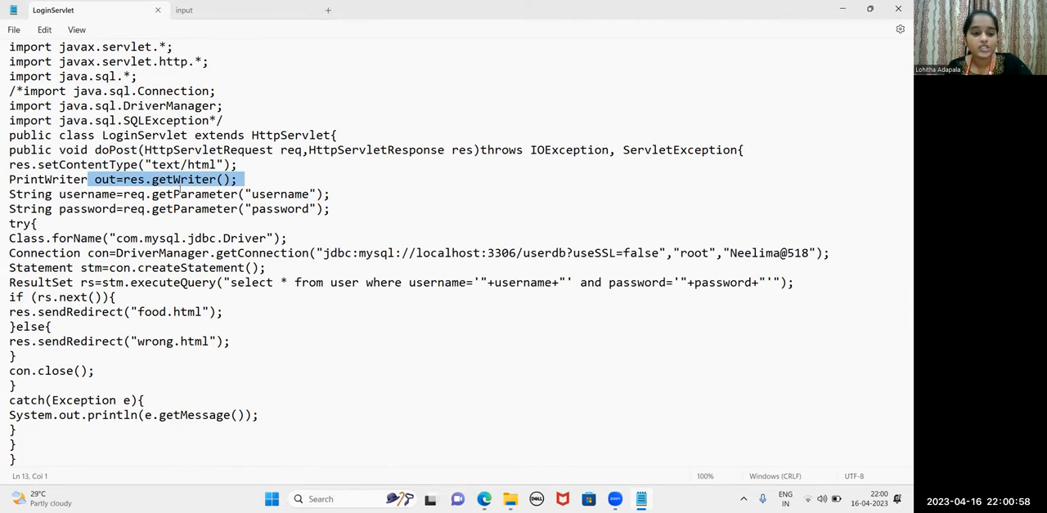
pyautogui.moveTo(338, 186)
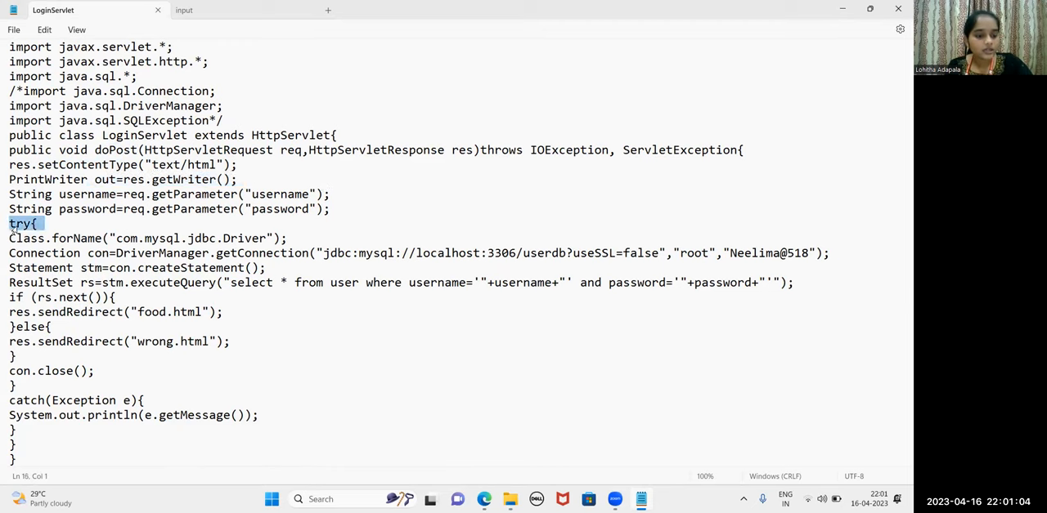
pyautogui.moveTo(38, 223); pyautogui.dragTo(24, 385)
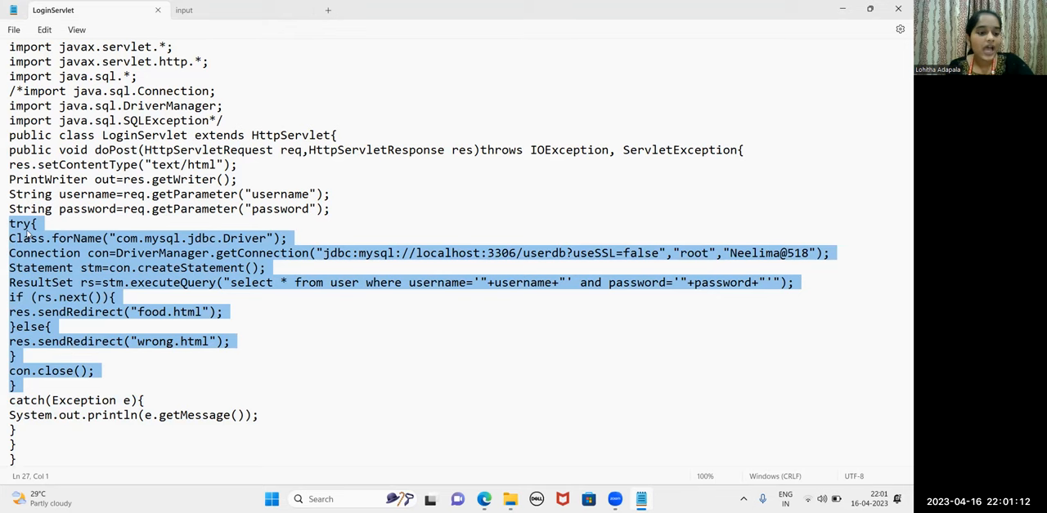
pyautogui.click(29, 238)
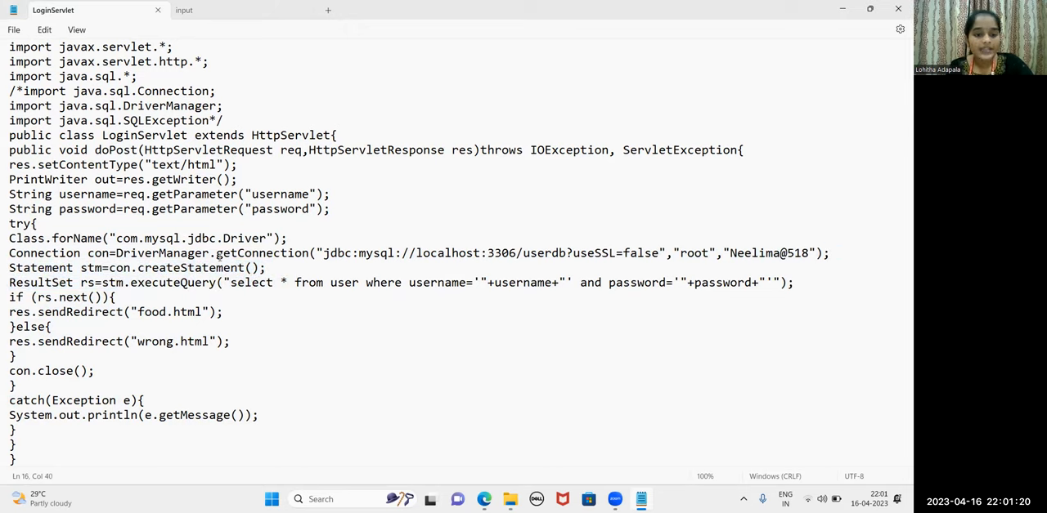
pyautogui.doubleClick(260, 252)
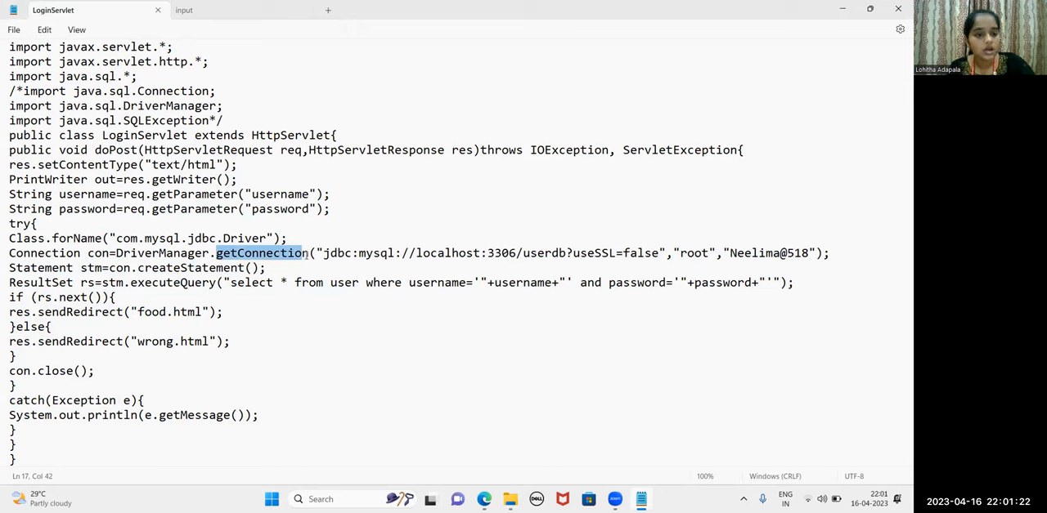
pyautogui.click(72, 268)
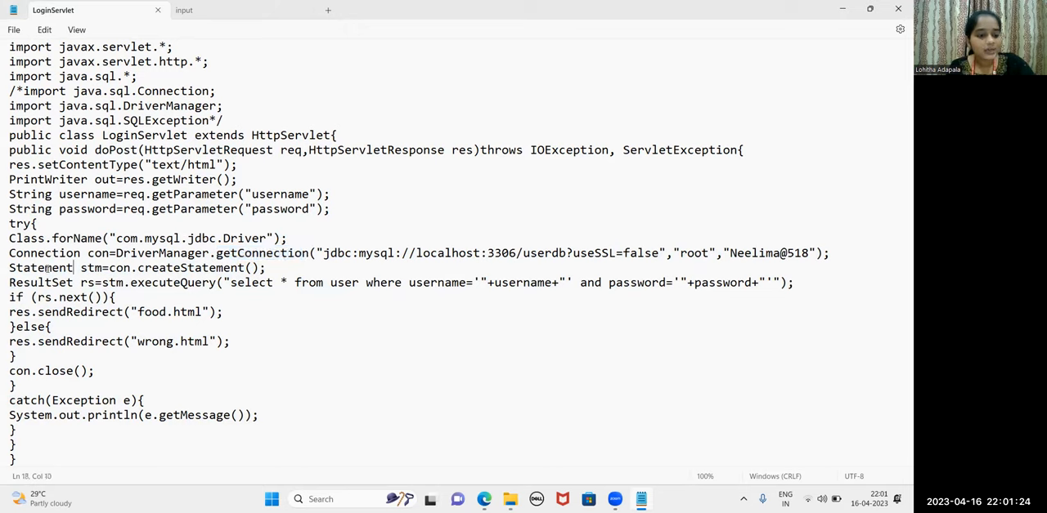
pyautogui.click(196, 268)
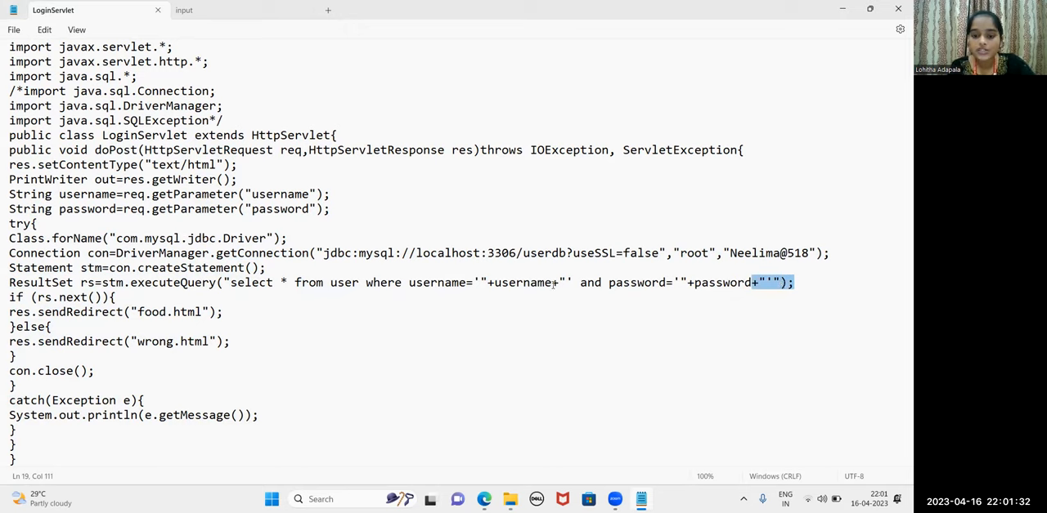
pyautogui.doubleClick(522, 282)
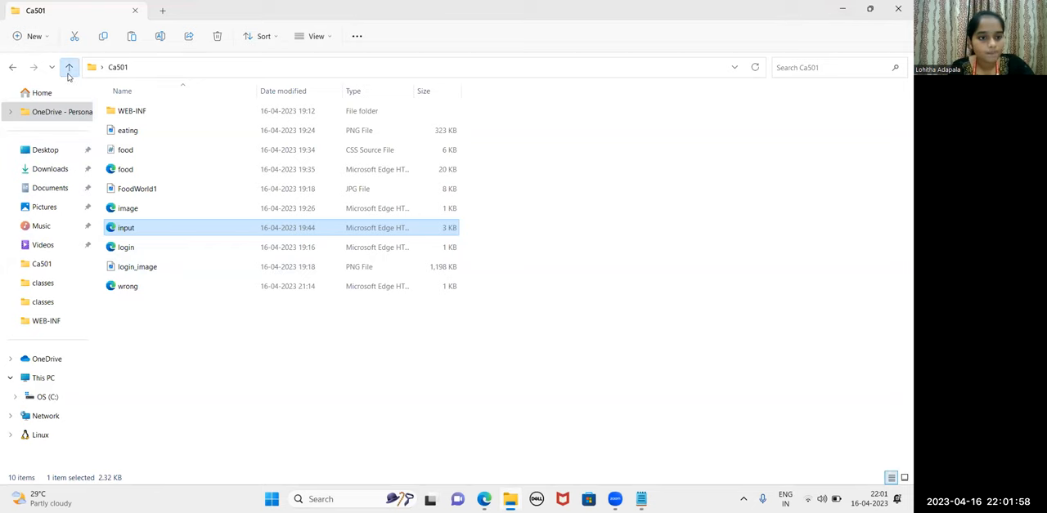
# Go from Desktop into Ca501 > WEB-INF and open web.xml in Notepad
pyautogui.click(69, 67)
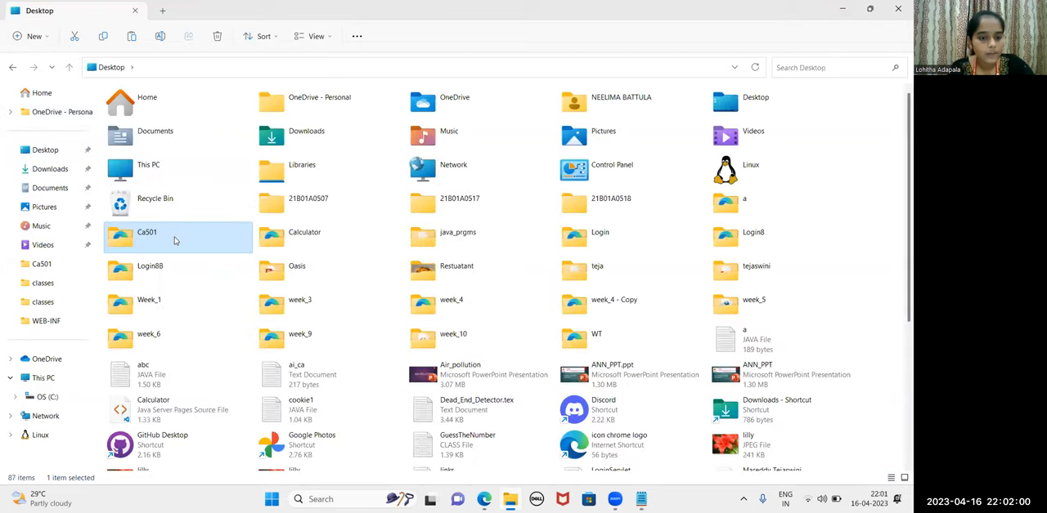
pyautogui.doubleClick(148, 237)
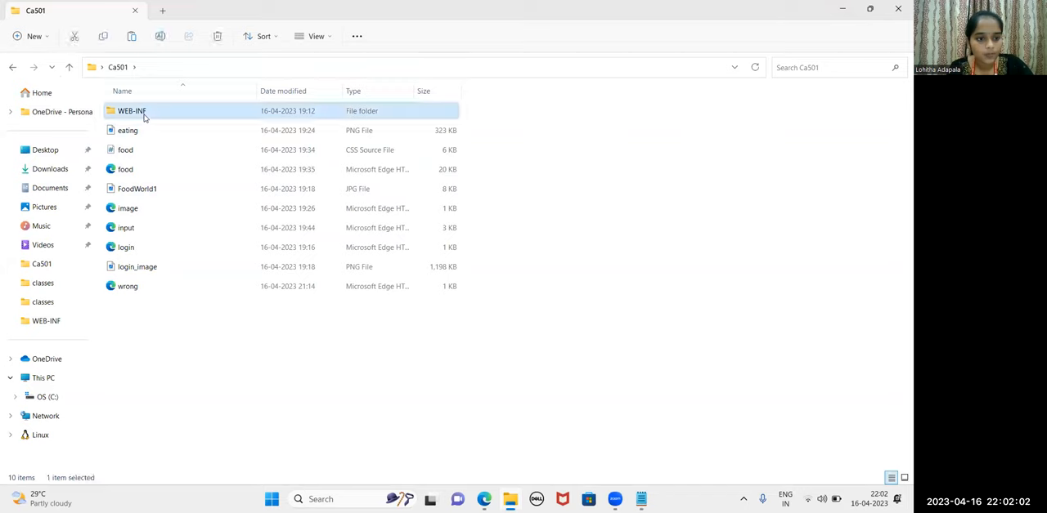
pyautogui.doubleClick(132, 110)
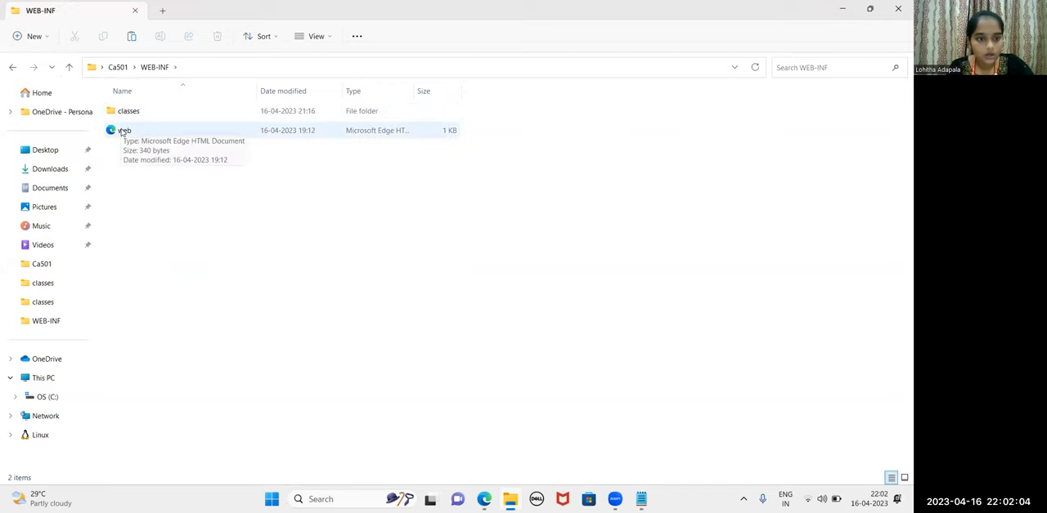
pyautogui.rightClick(122, 130)
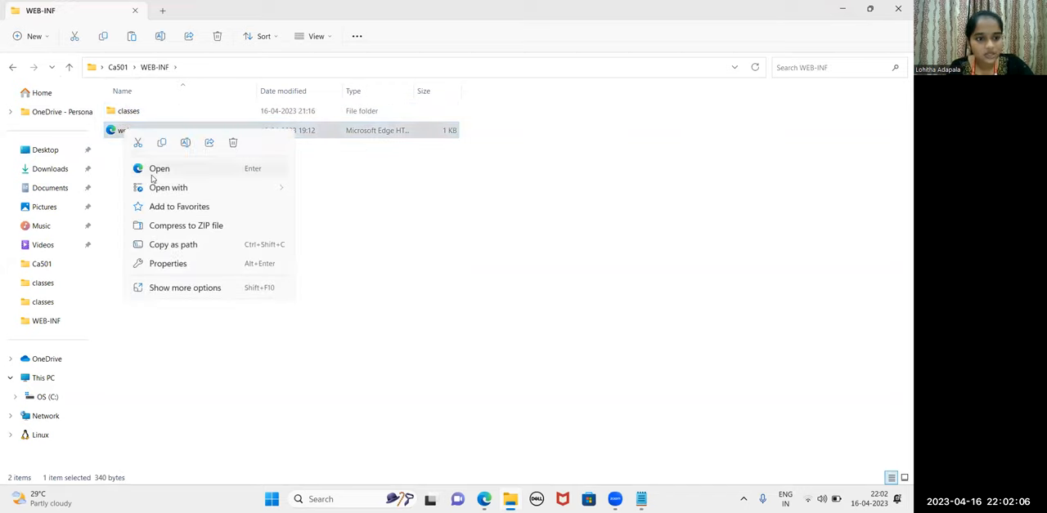
pyautogui.click(168, 188)
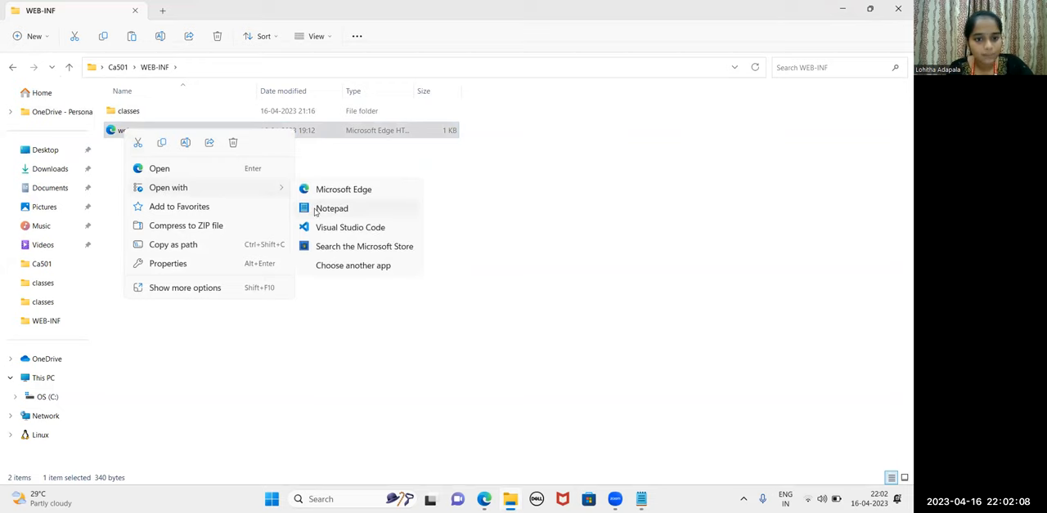
pyautogui.click(331, 209)
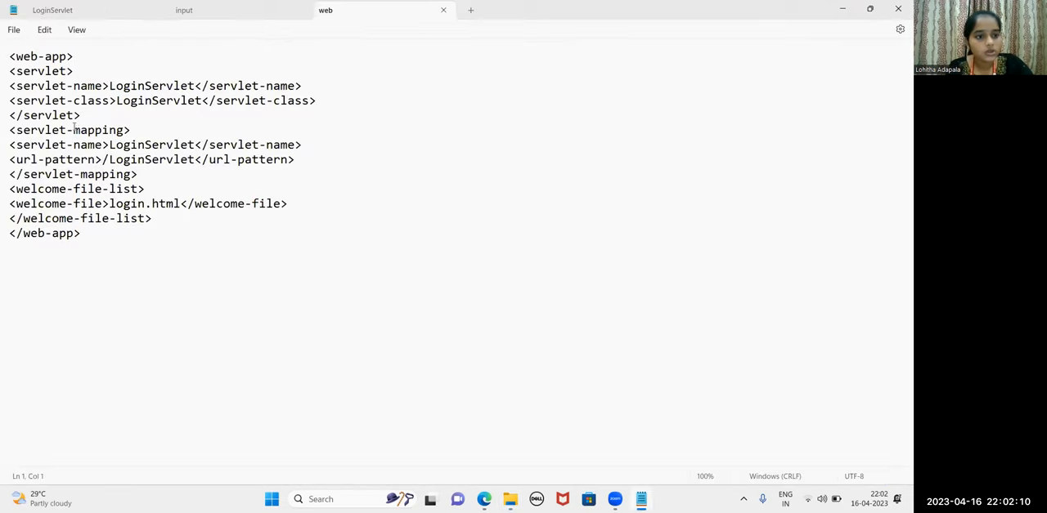
# Select the wrong page in the Ca501 folder and open it in Notepad
pyautogui.click(79, 115)
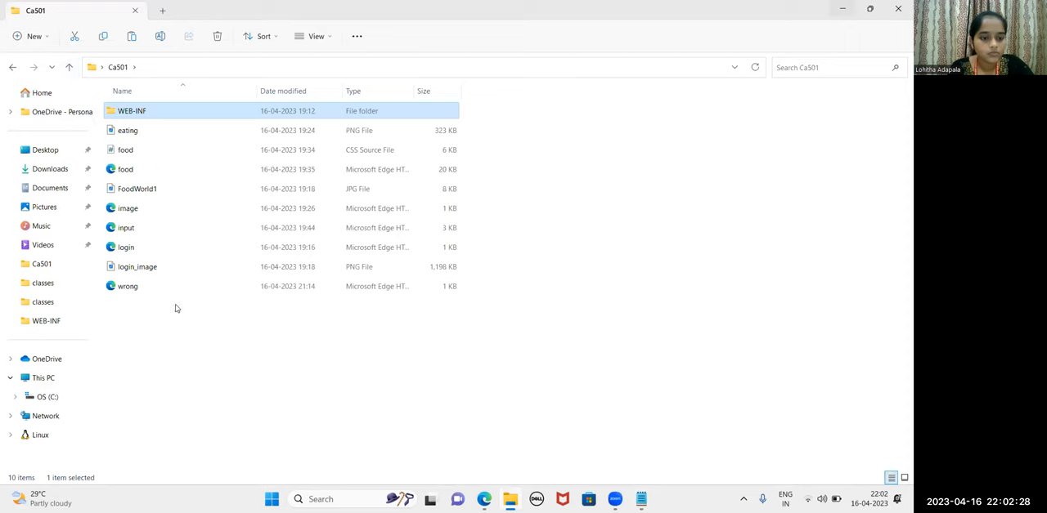
pyautogui.click(127, 286)
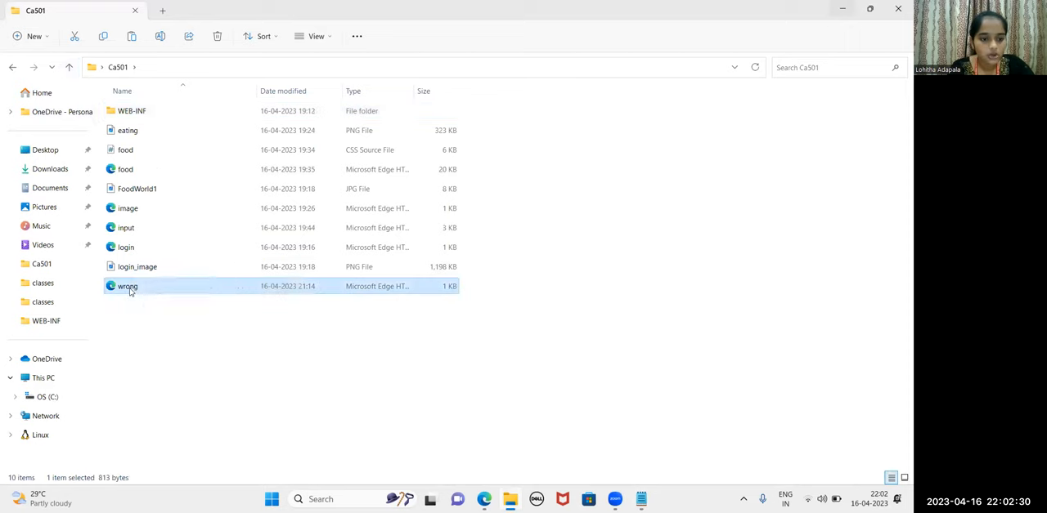
pyautogui.rightClick(128, 286)
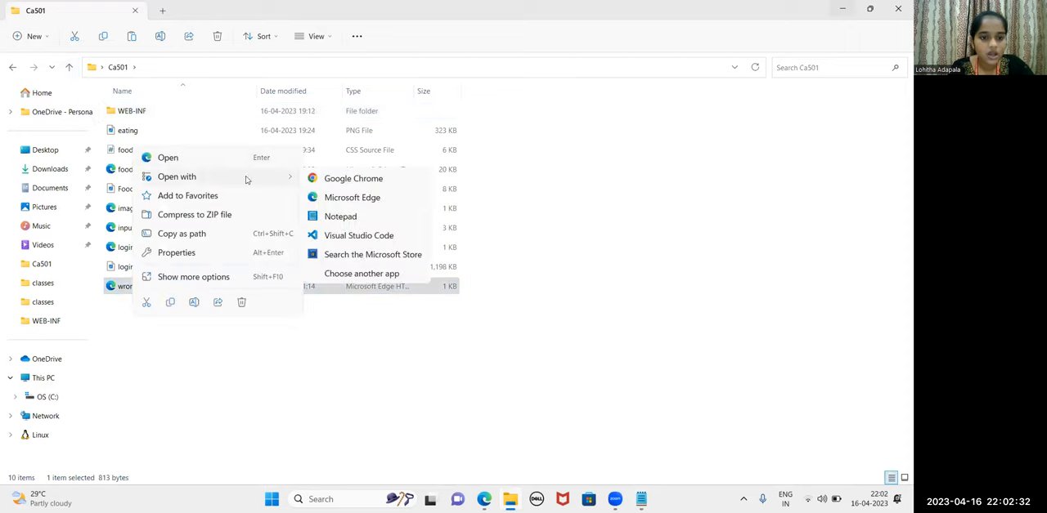
pyautogui.click(340, 215)
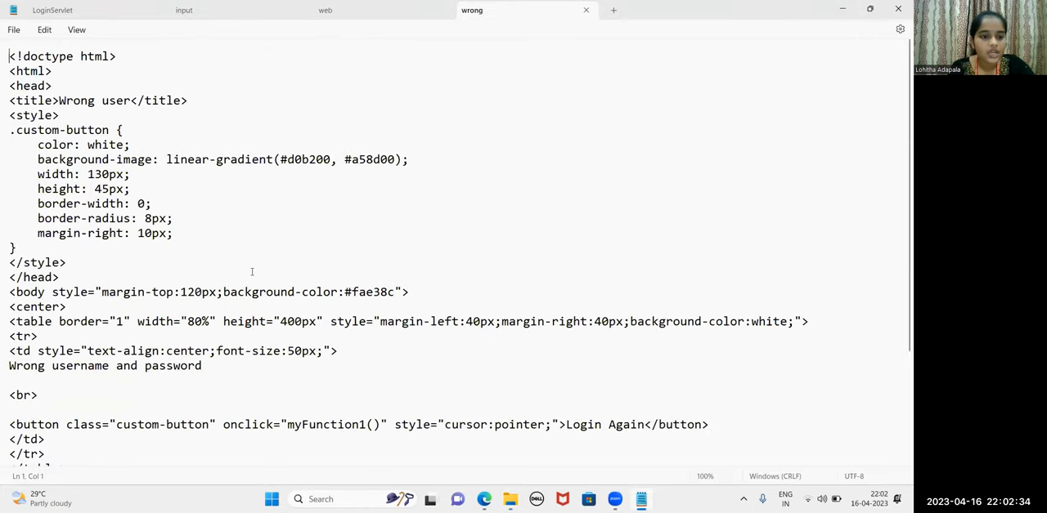
# Scroll wrong.html, highlighting the Login Again label and the login.html redirect target
pyautogui.scroll(-3)
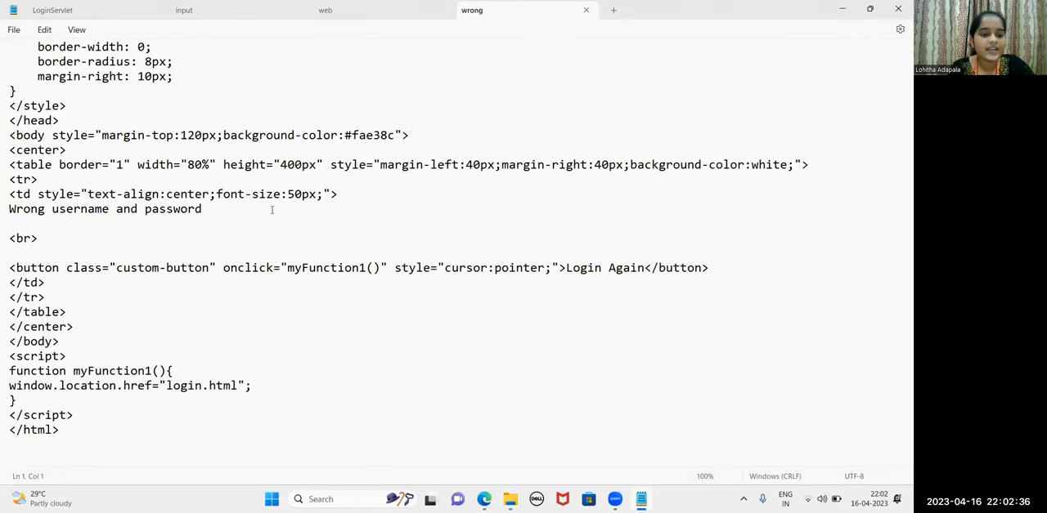
pyautogui.doubleClick(173, 210)
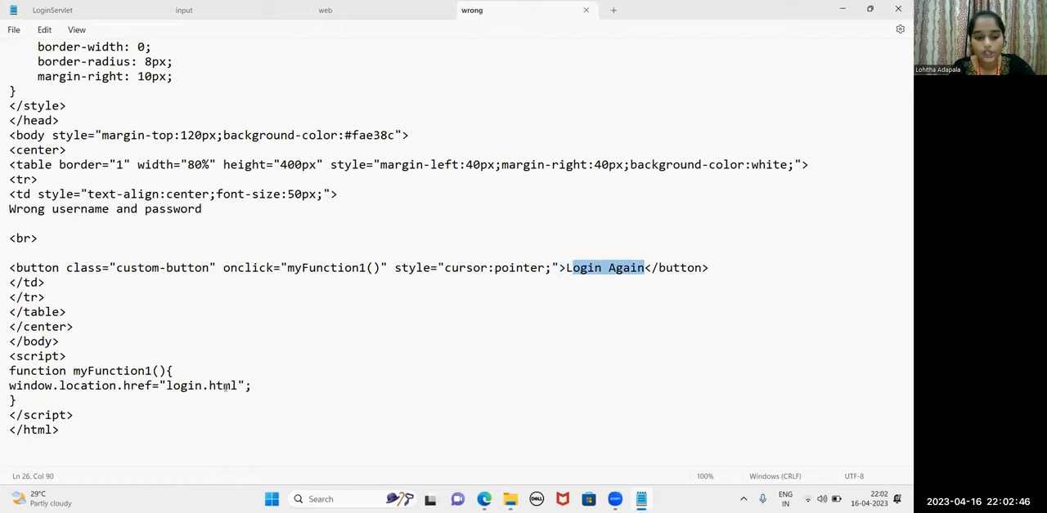
pyautogui.doubleClick(201, 385)
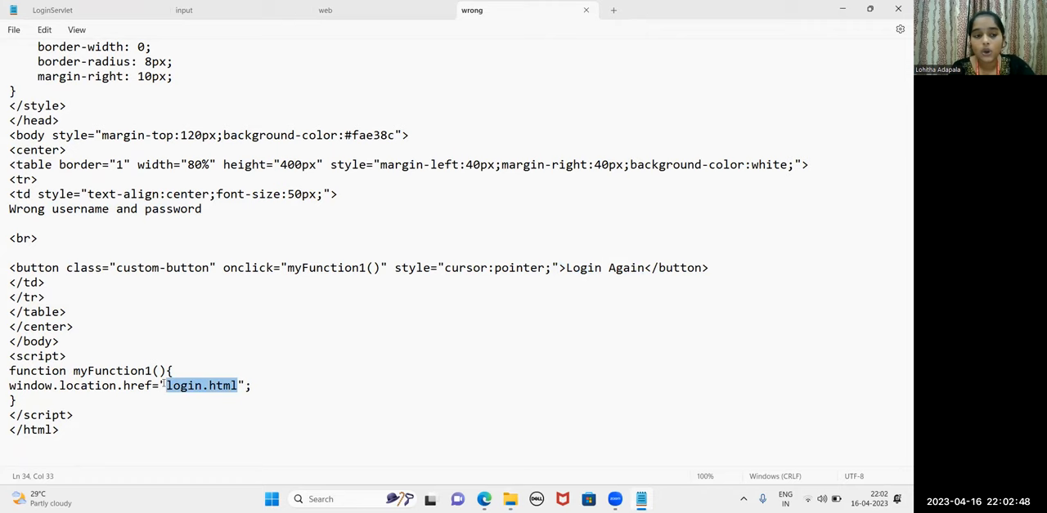
pyautogui.moveTo(837, 15)
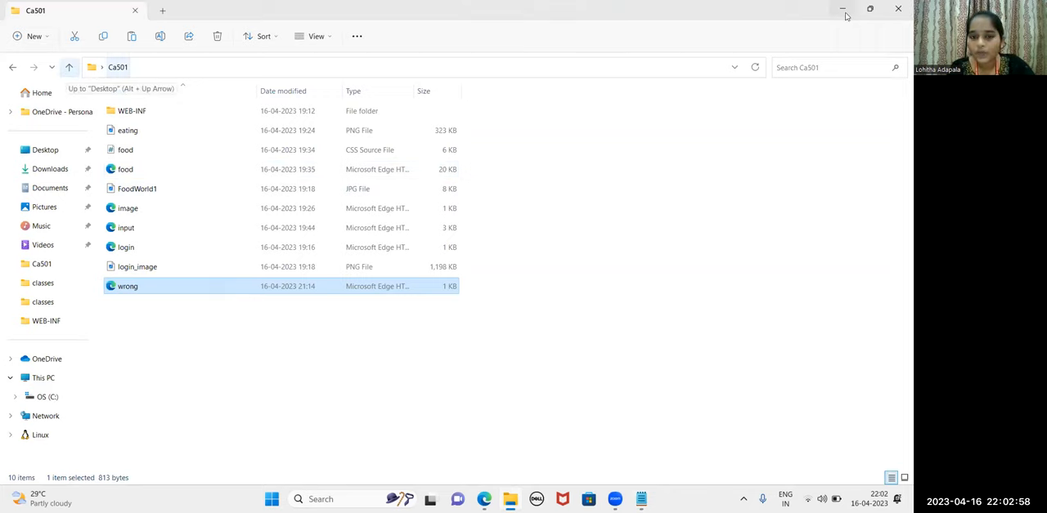
# From the desktop Ca501 folder, browse to C: > Program Files > Apache Software Foundation
pyautogui.click(842, 9)
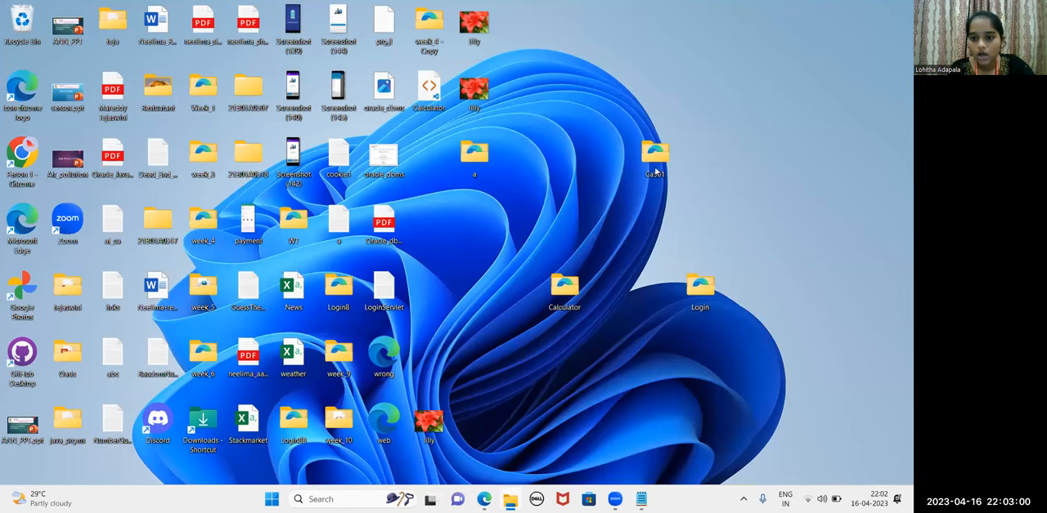
pyautogui.rightClick(654, 156)
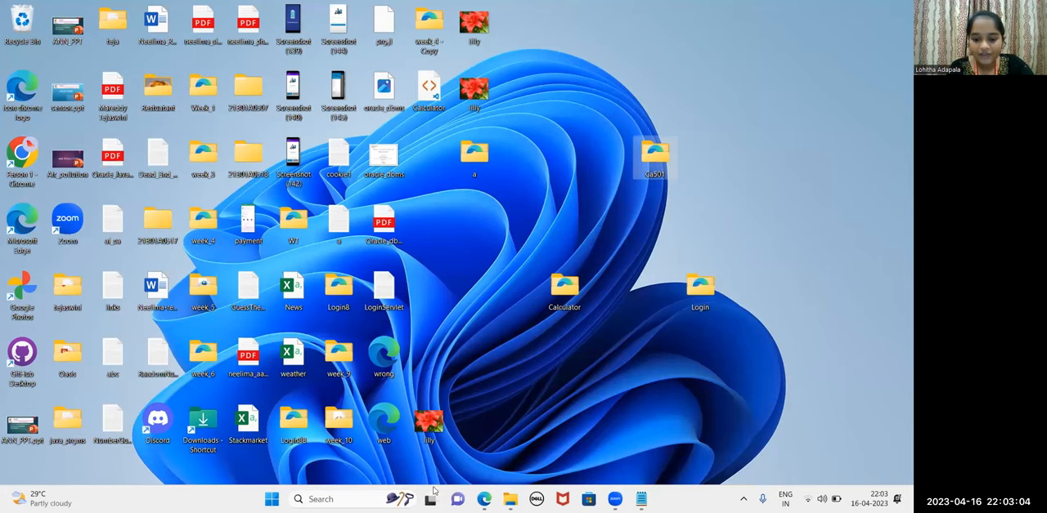
pyautogui.doubleClick(654, 160)
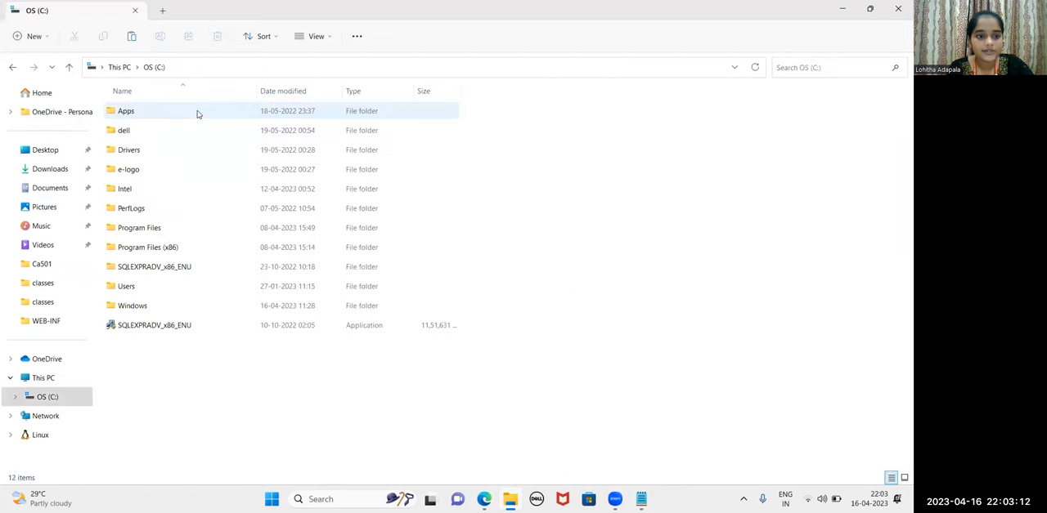
pyautogui.doubleClick(139, 227)
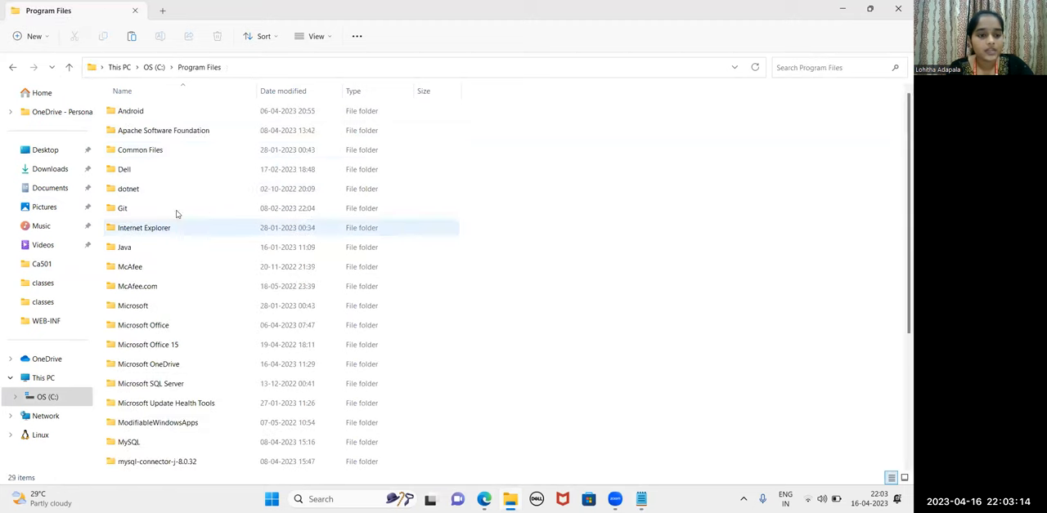
pyautogui.doubleClick(163, 130)
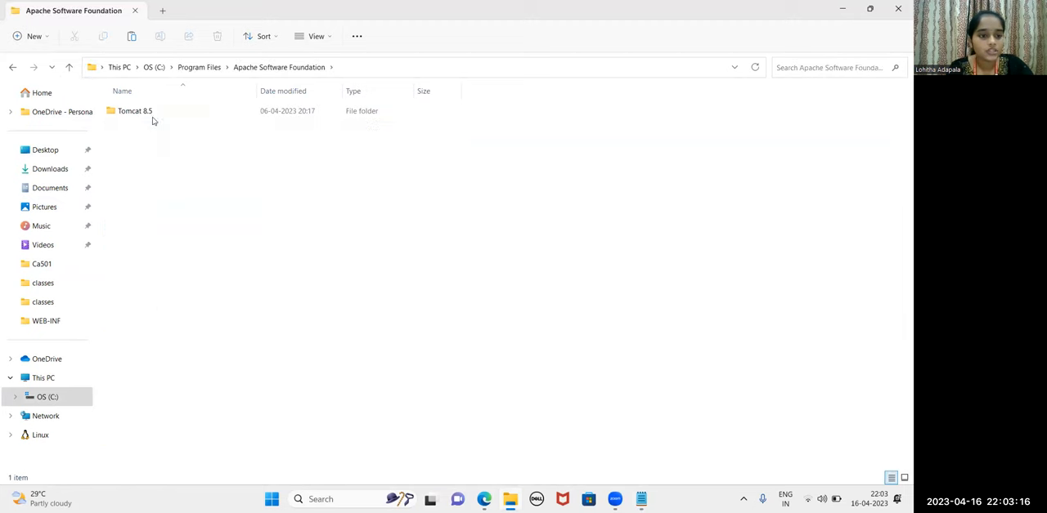
# Confirm Ca501 in Tomcat 8.5 webapps, then select startup in Tomcat's bin folder
pyautogui.doubleClick(134, 111)
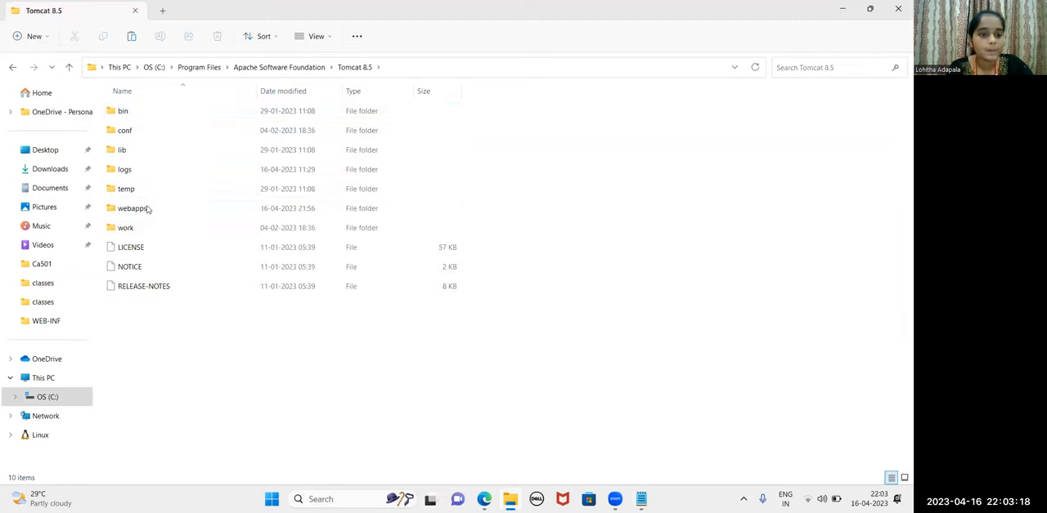
pyautogui.doubleClick(134, 207)
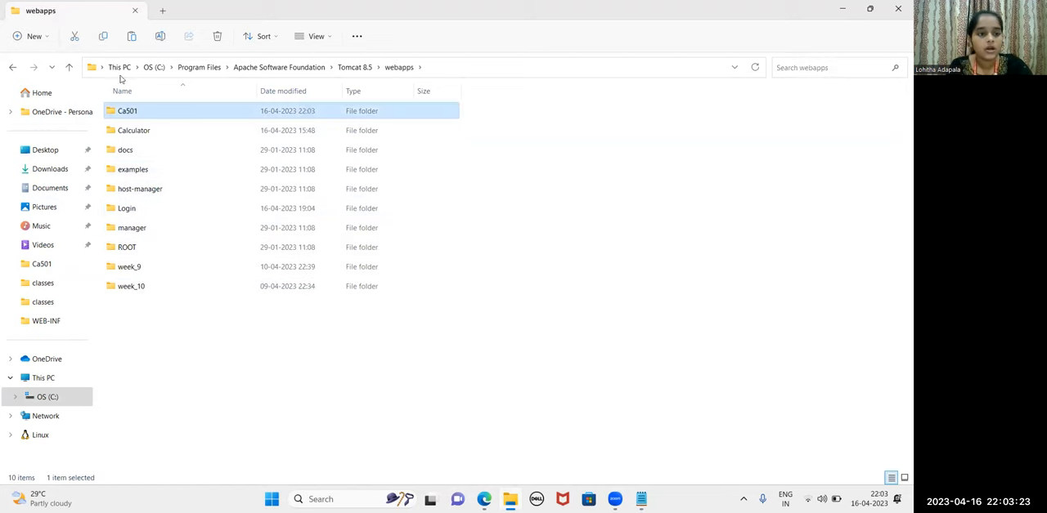
pyautogui.click(354, 67)
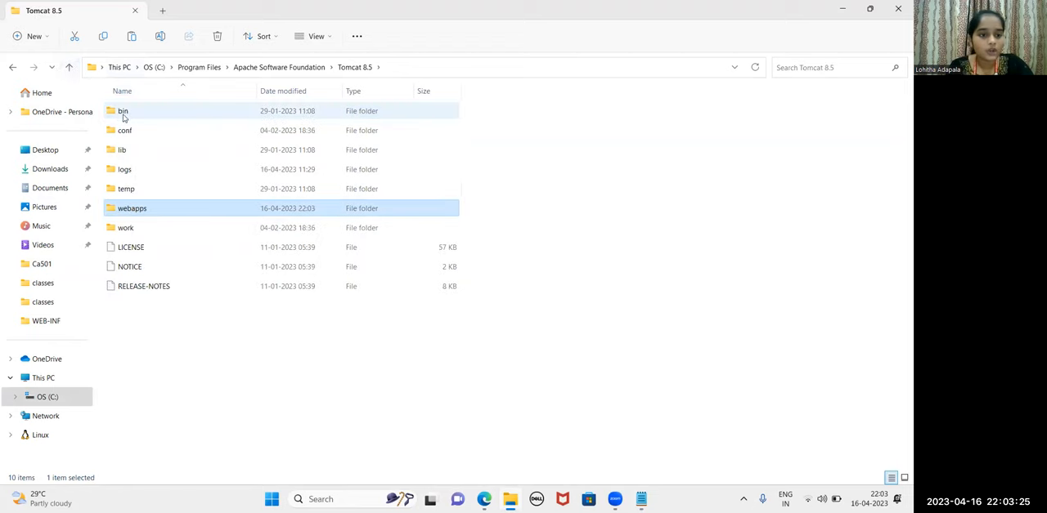
pyautogui.doubleClick(122, 111)
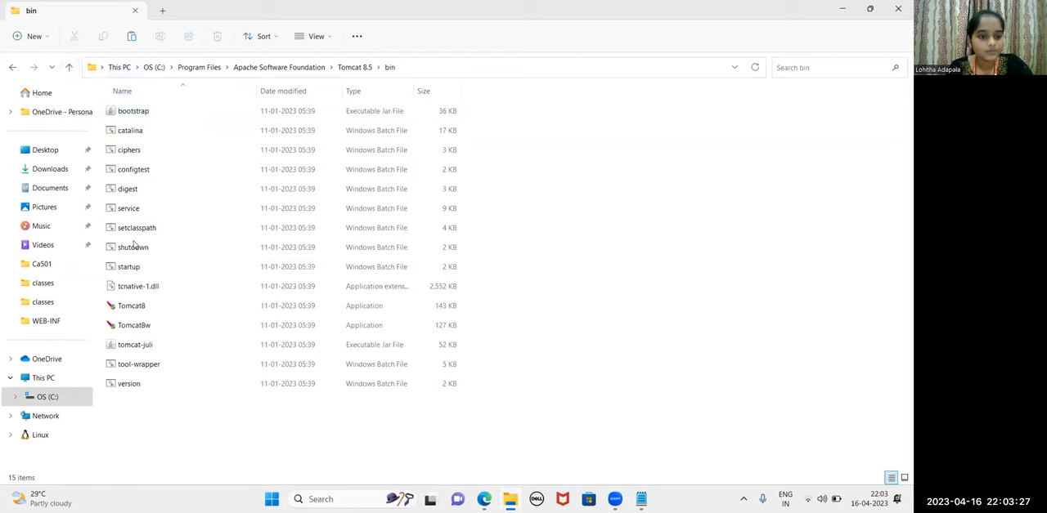
pyautogui.click(128, 266)
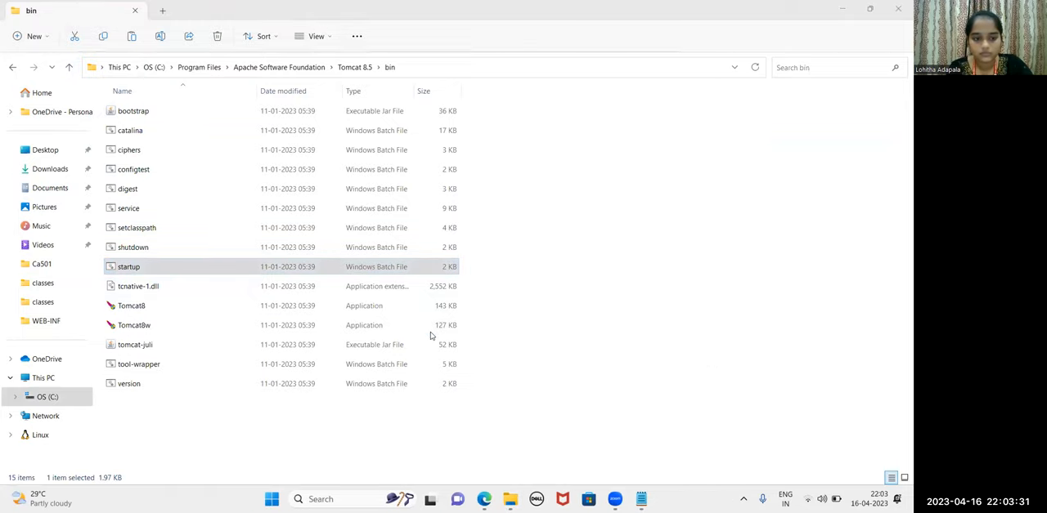
# Launch Tomcat by running startup.bat, then open the taskbar search
pyautogui.doubleClick(128, 267)
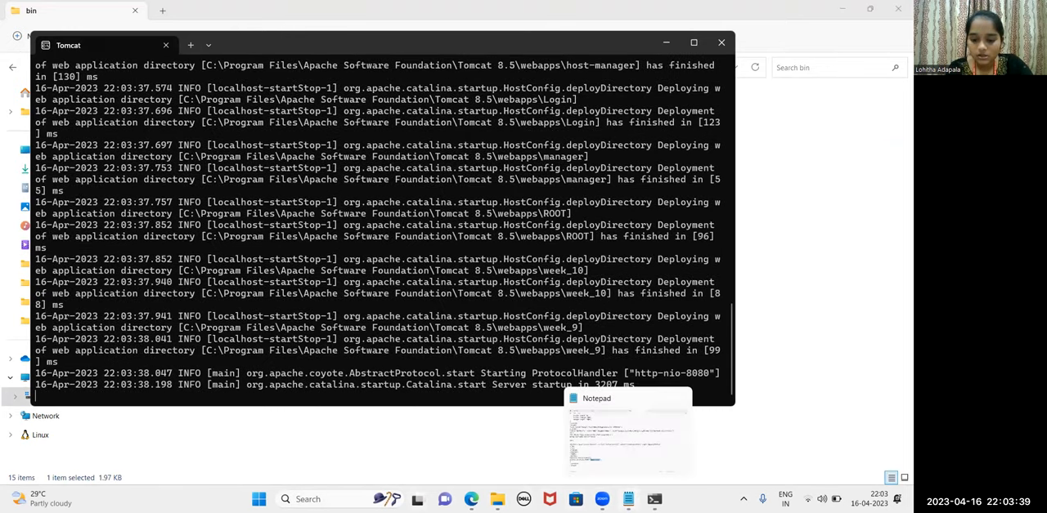
pyautogui.click(327, 499)
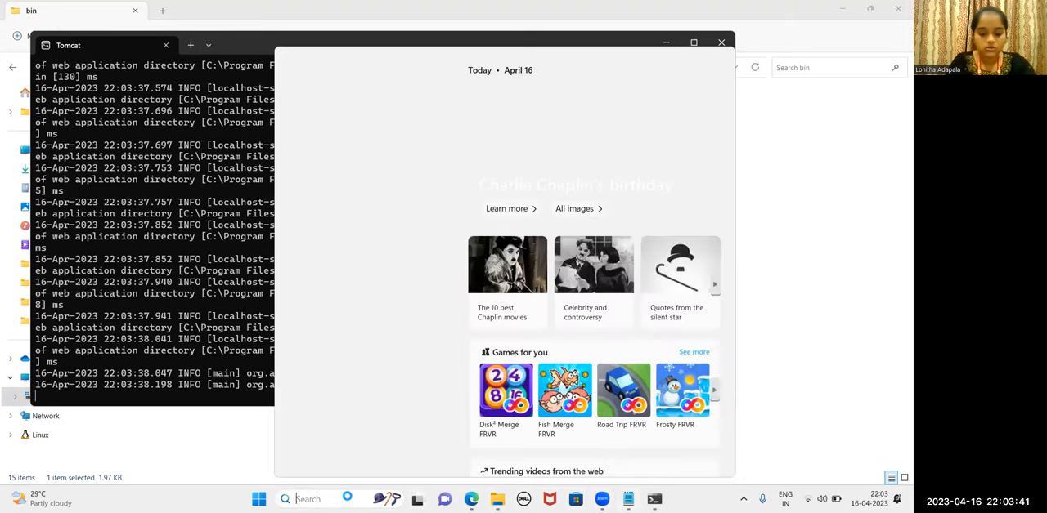
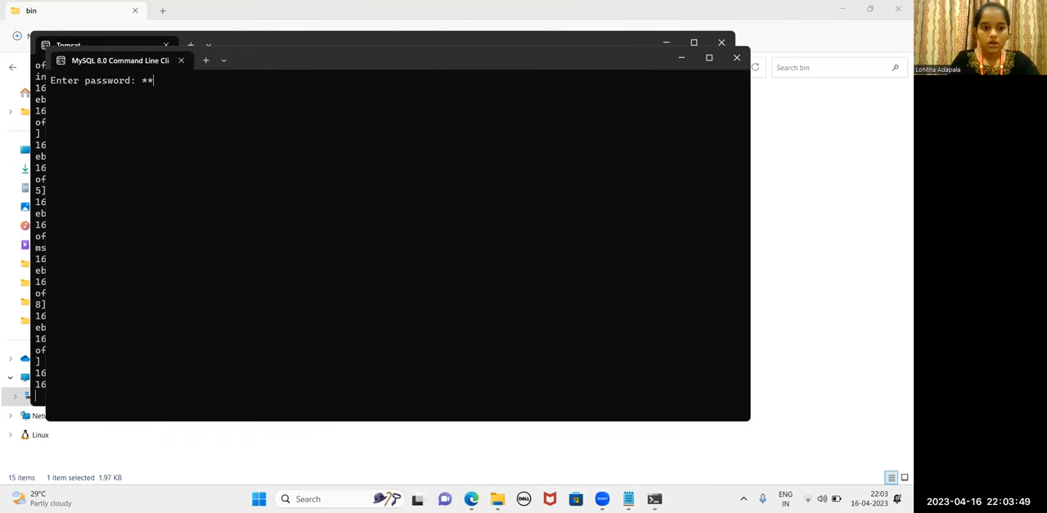
# Log in to the MySQL 8.0 Command Line Client by entering the password
pyautogui.press('backspace')
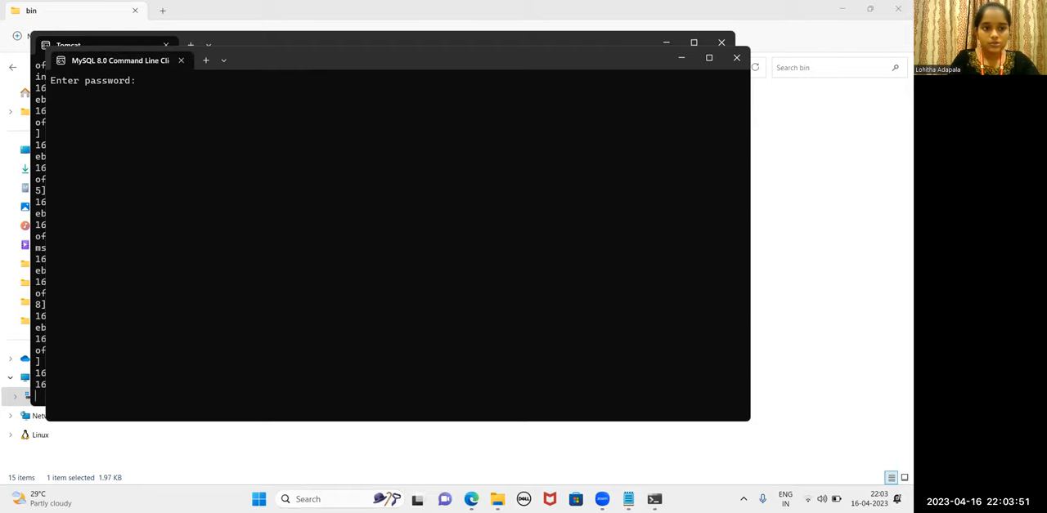
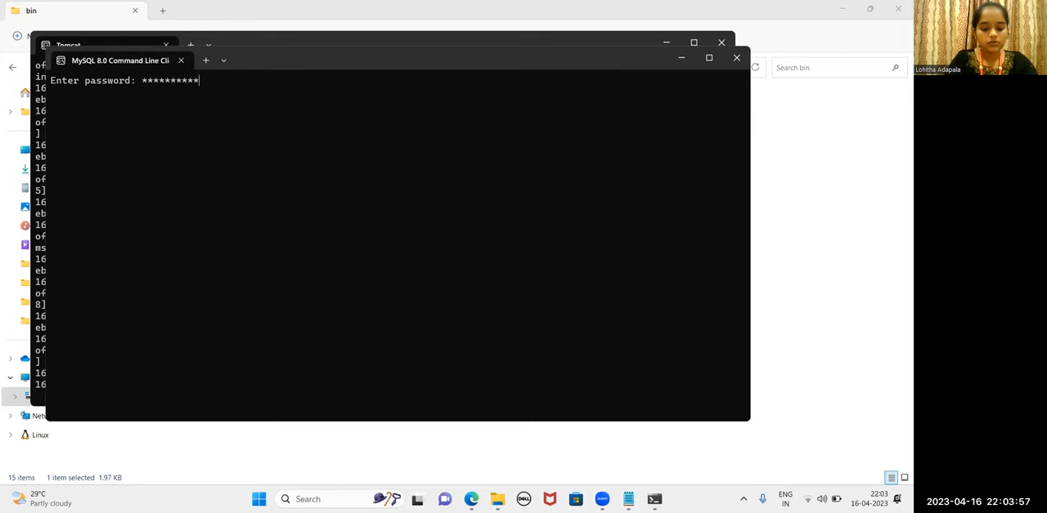
pyautogui.press('Return')
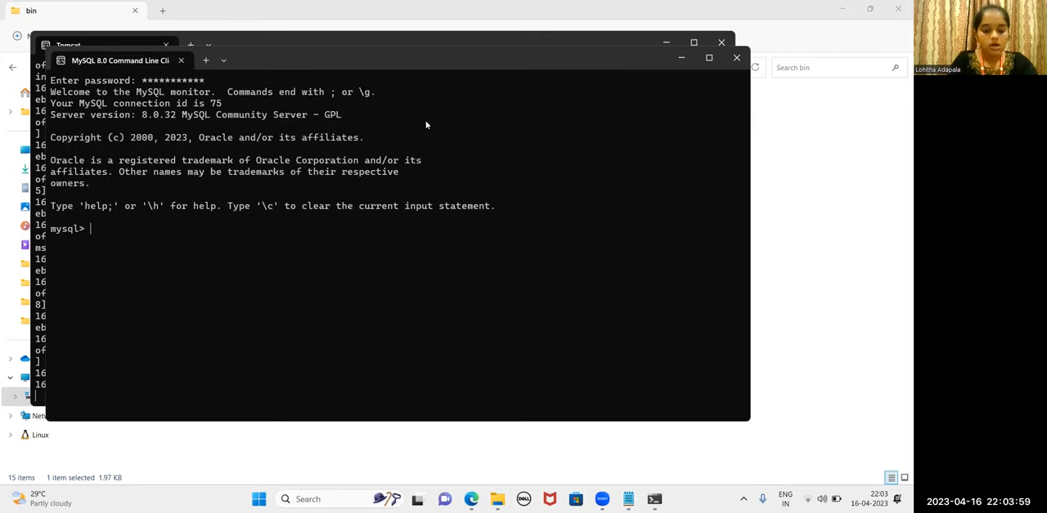
# Switch to userdb, list the four accounts in its user table, then bring Tomcat's console forward
pyautogui.write('use us')
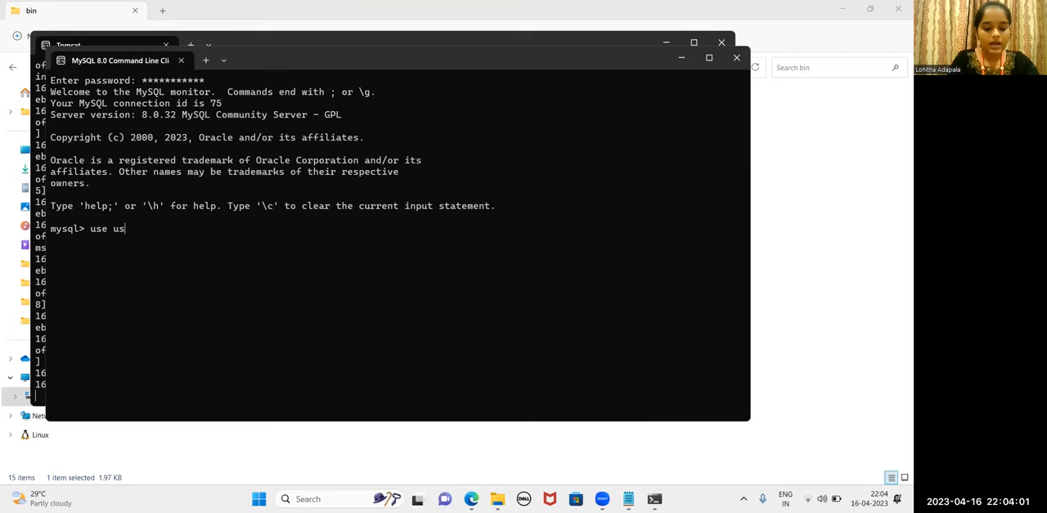
pyautogui.write('erdb;')
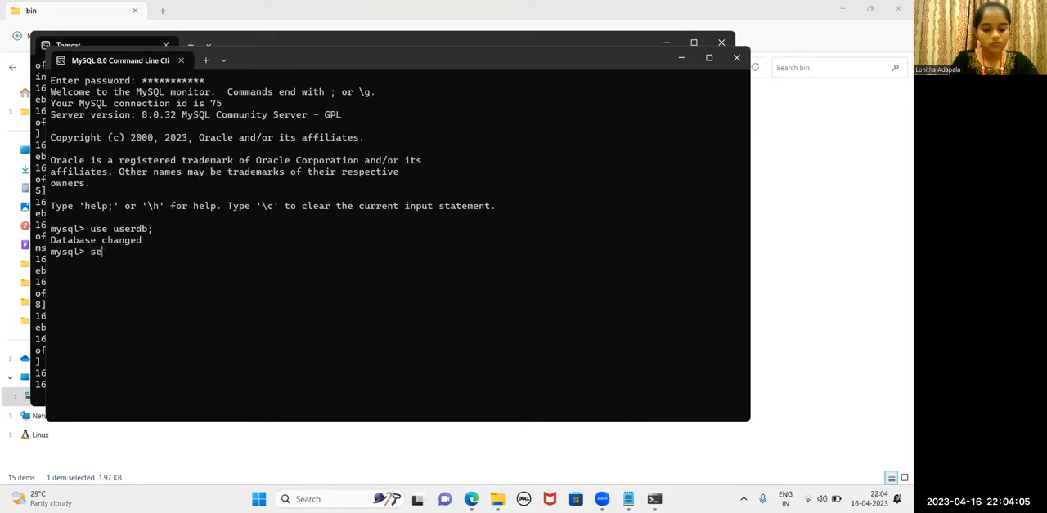
pyautogui.write('lect')
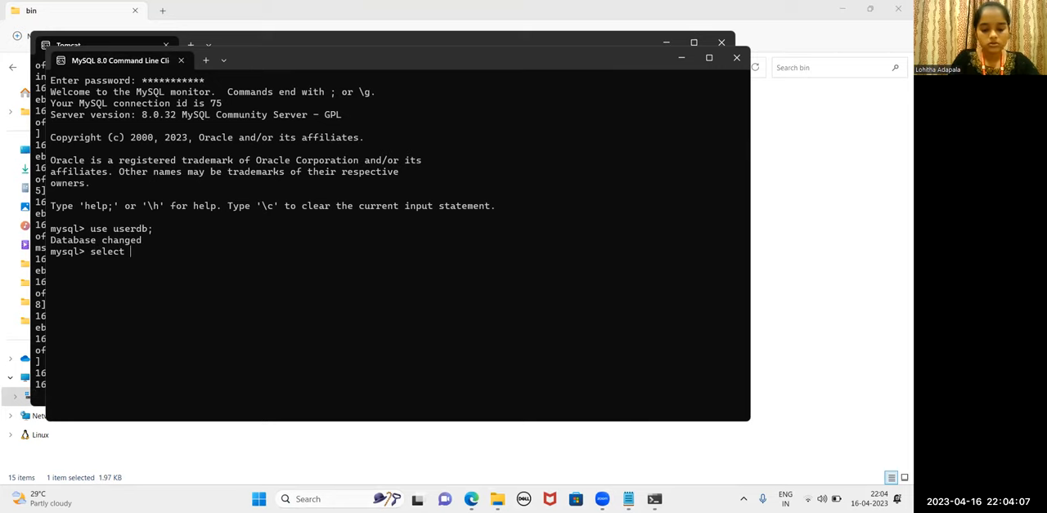
pyautogui.write('* from user;')
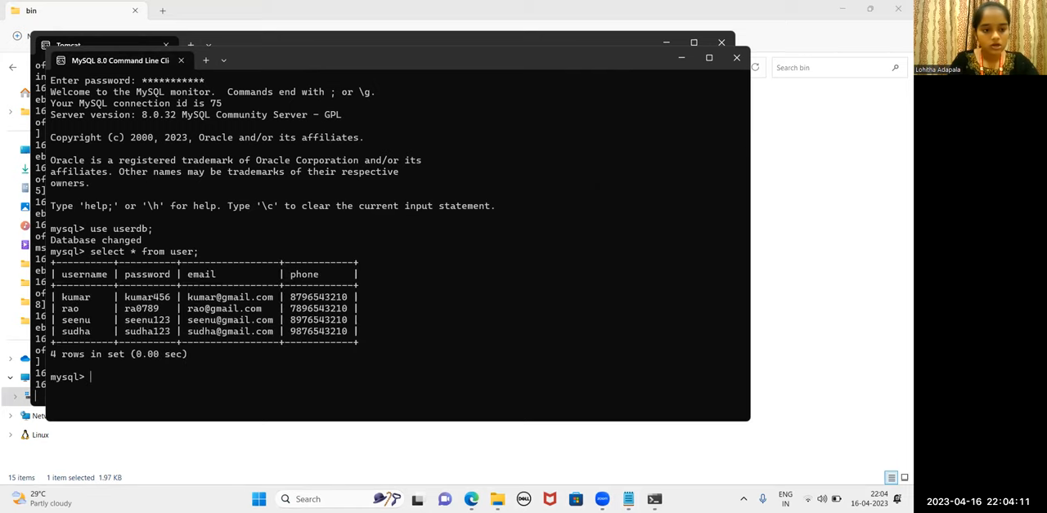
pyautogui.moveTo(359, 335)
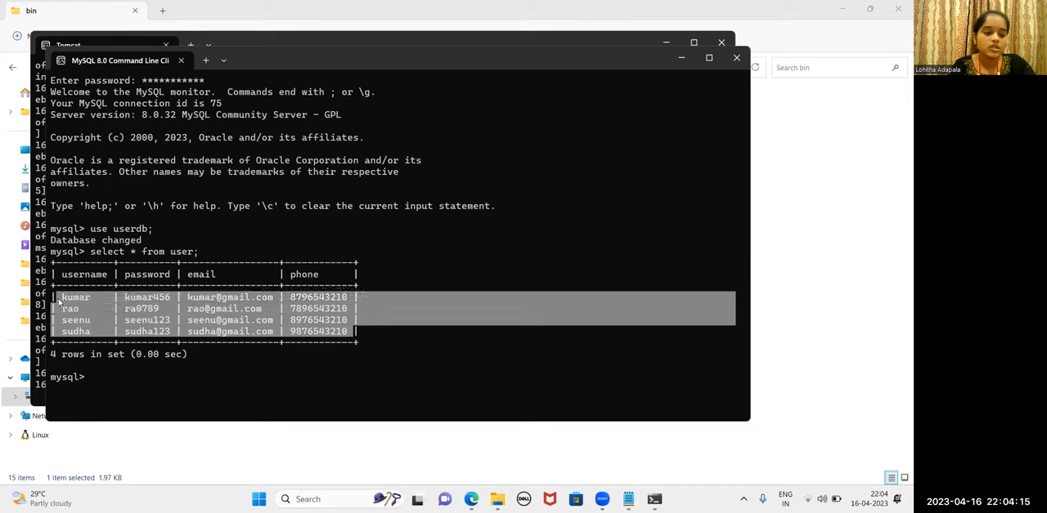
pyautogui.click(412, 292)
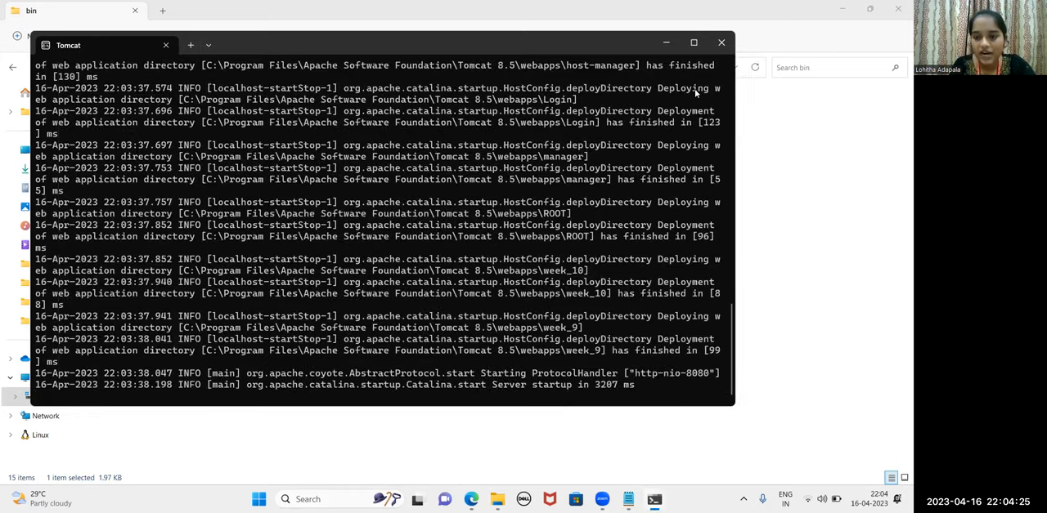
# Open a new Edge tab and load the Tomcat 8.5.85 welcome page at localhost:8080
pyautogui.click(720, 42)
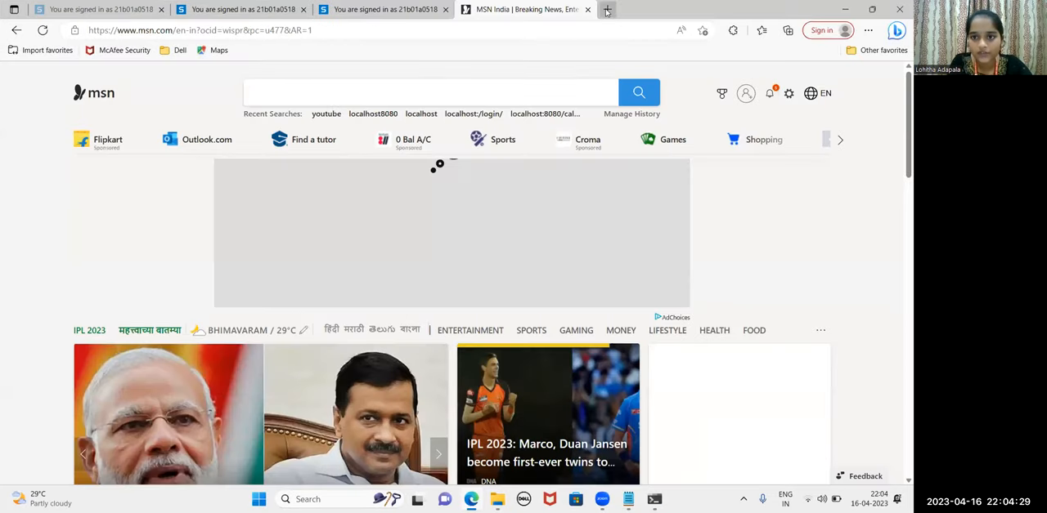
pyautogui.click(606, 10)
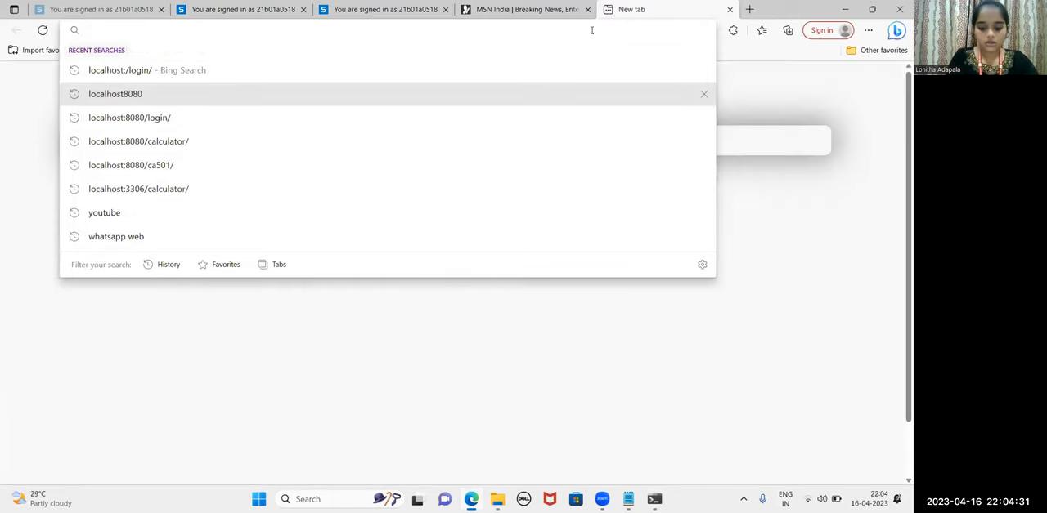
pyautogui.write('localhost:8080')
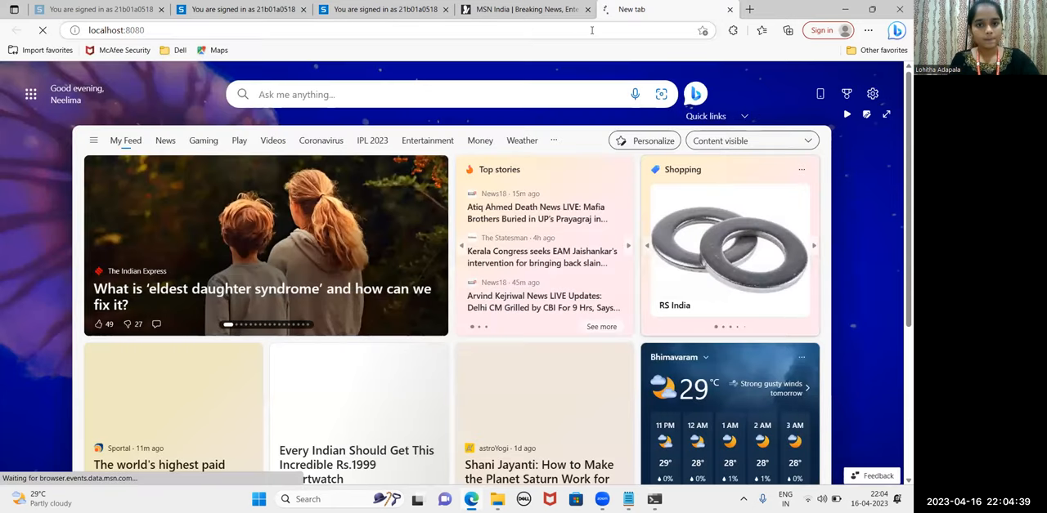
pyautogui.press('Return')
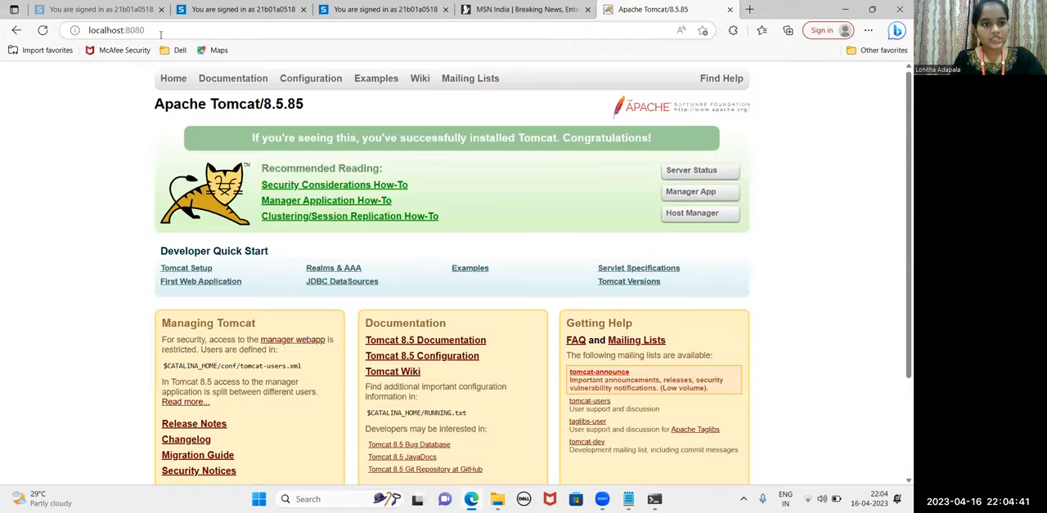
pyautogui.click(160, 30)
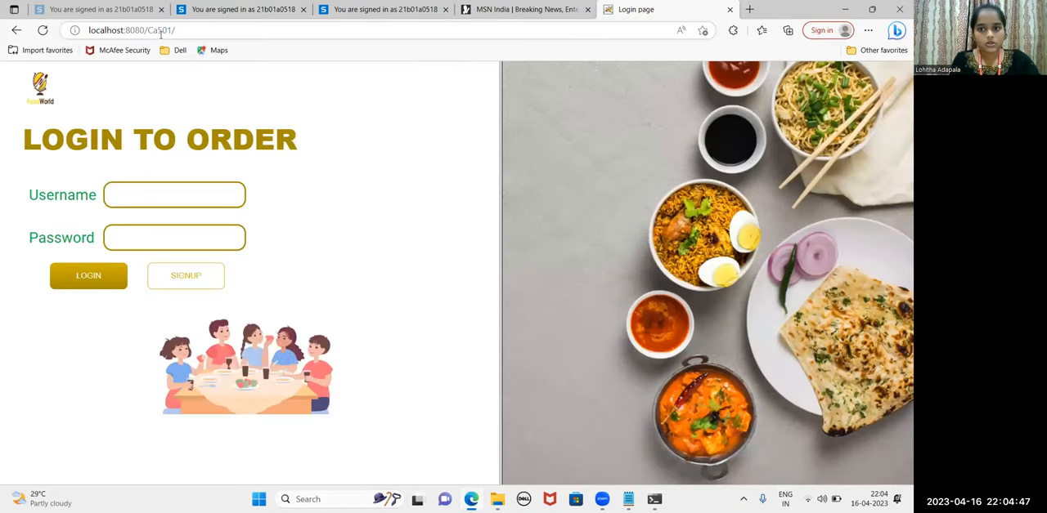
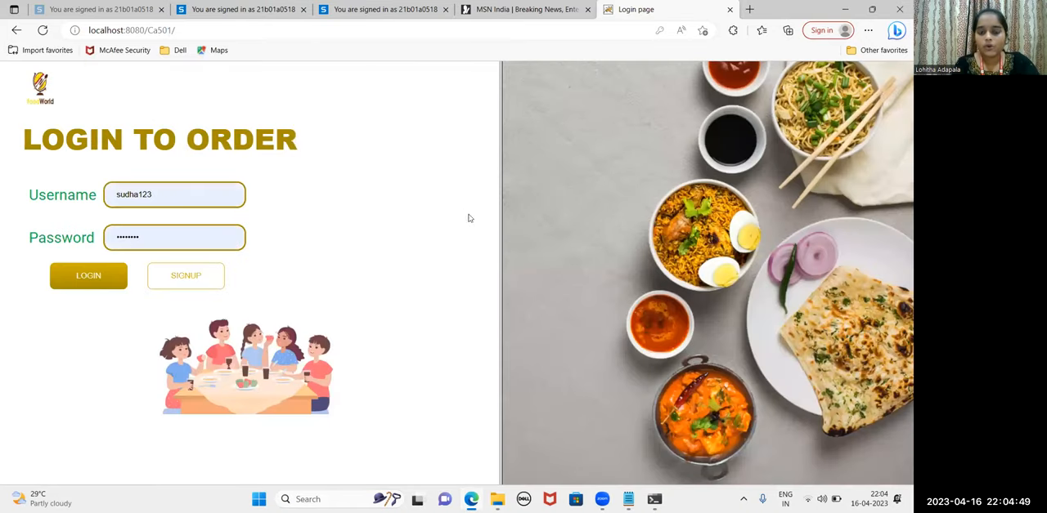
# Fill in the saved login sudha on the Ca501 page, checking it against the MySQL user table
pyautogui.moveTo(598, 206)
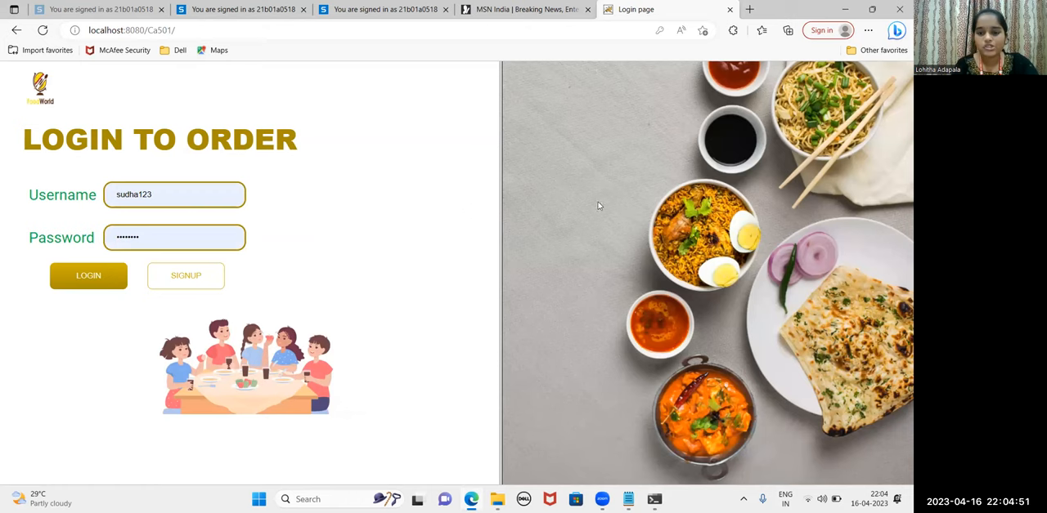
pyautogui.click(174, 195)
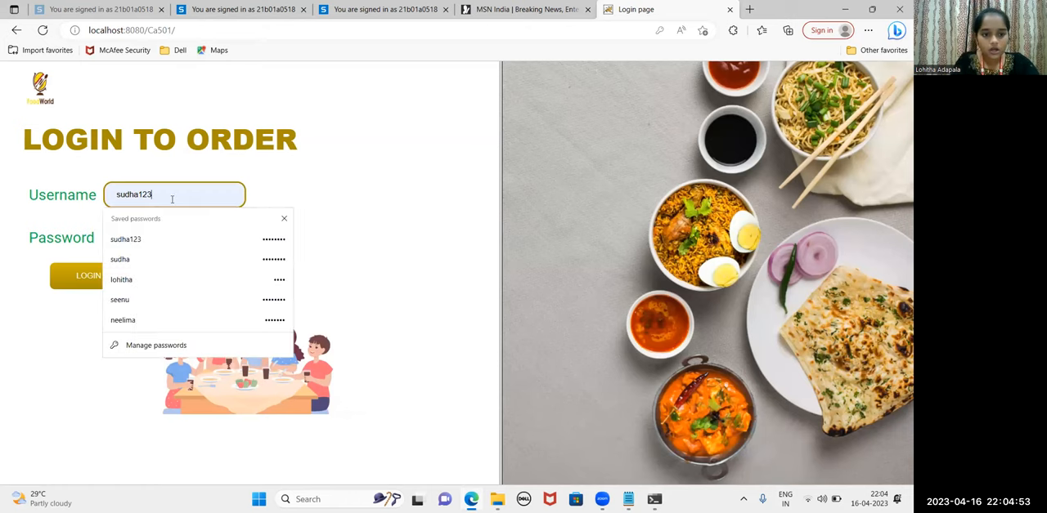
pyautogui.click(119, 259)
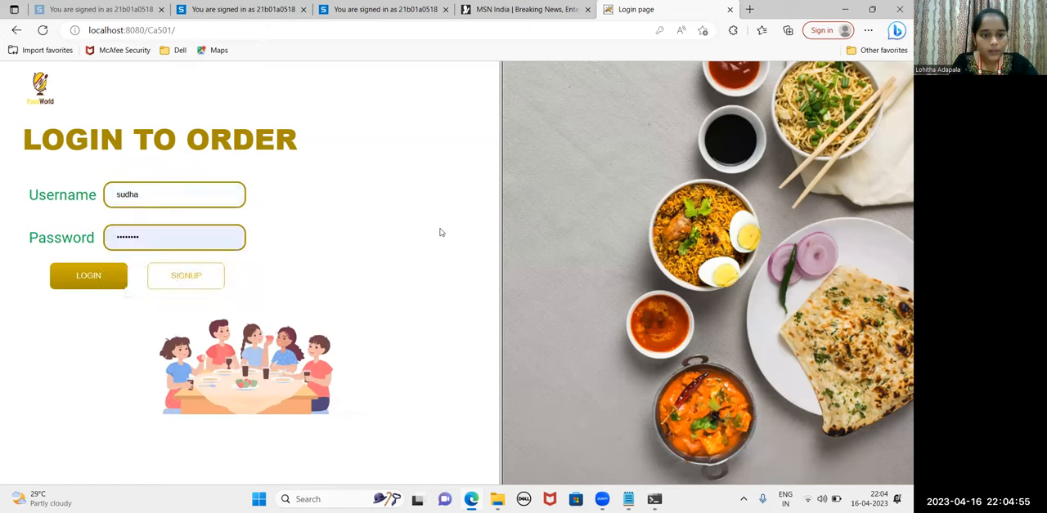
pyautogui.moveTo(627, 499)
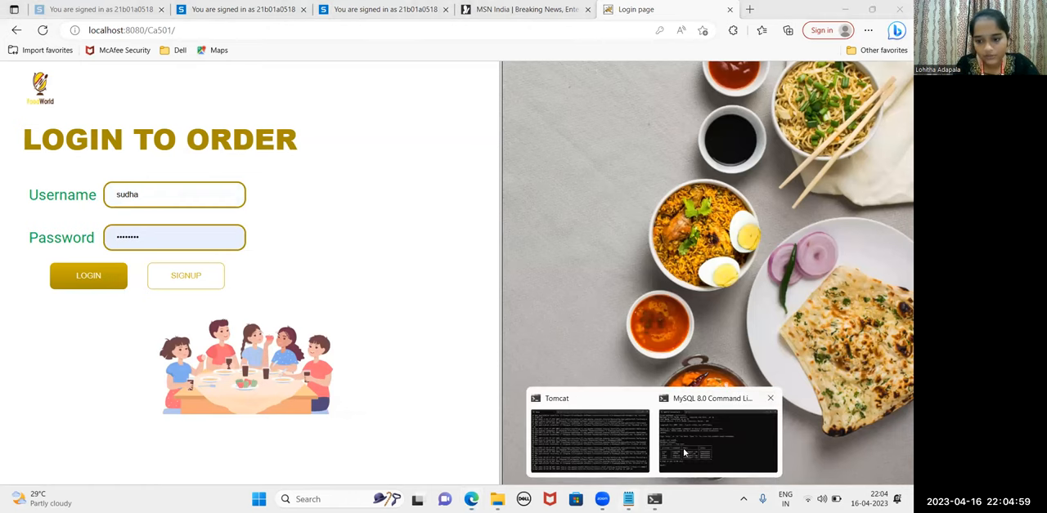
pyautogui.click(718, 442)
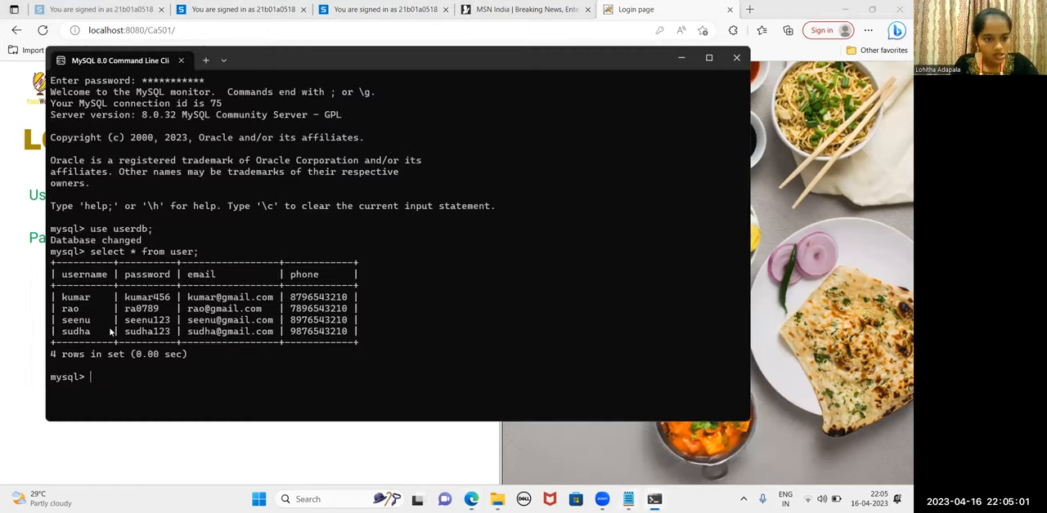
pyautogui.click(735, 57)
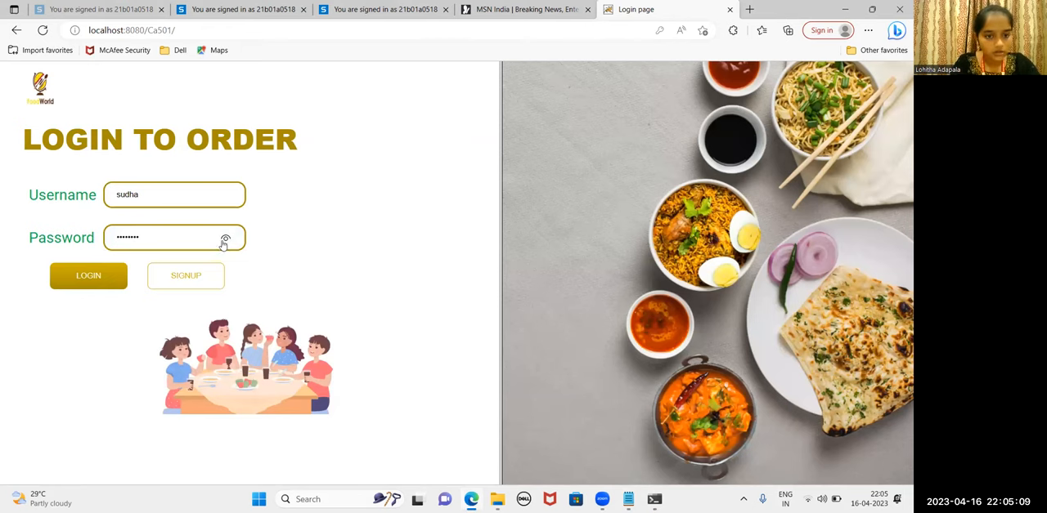
pyautogui.click(226, 238)
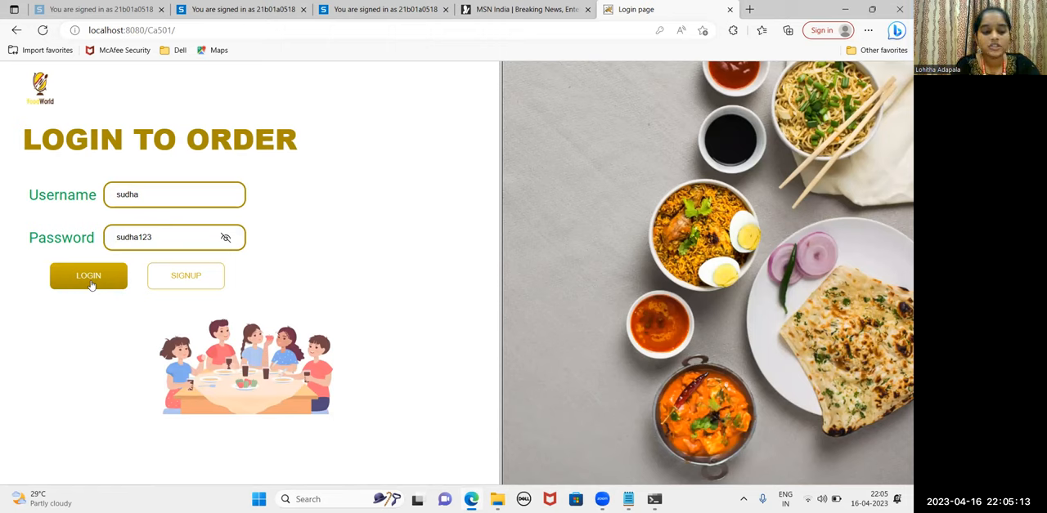
pyautogui.click(88, 276)
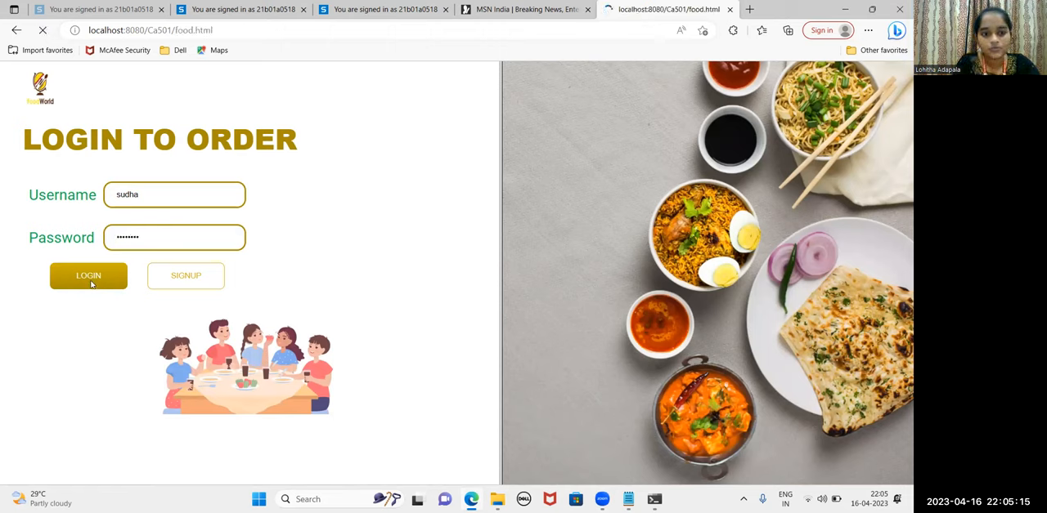
pyautogui.click(88, 275)
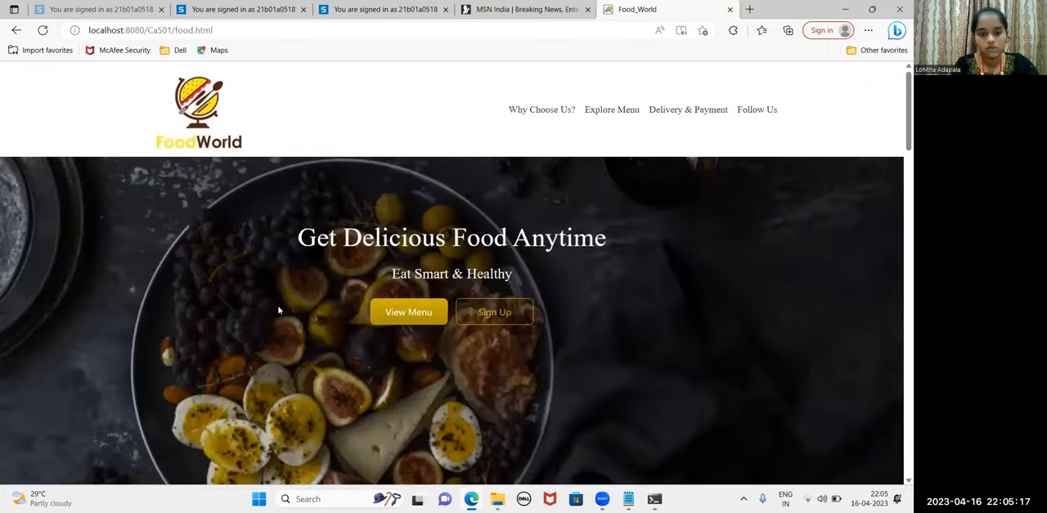
pyautogui.scroll(-3)
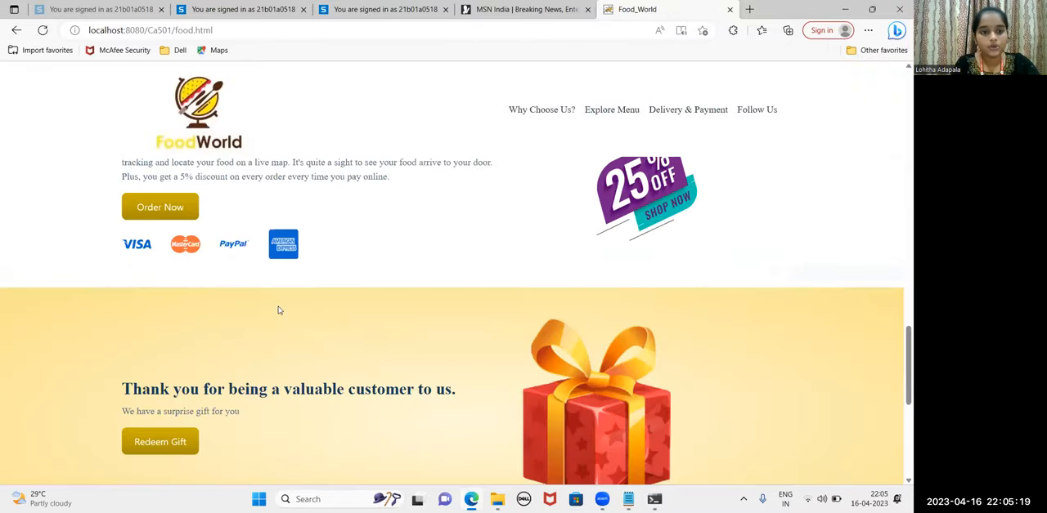
pyautogui.scroll(3)
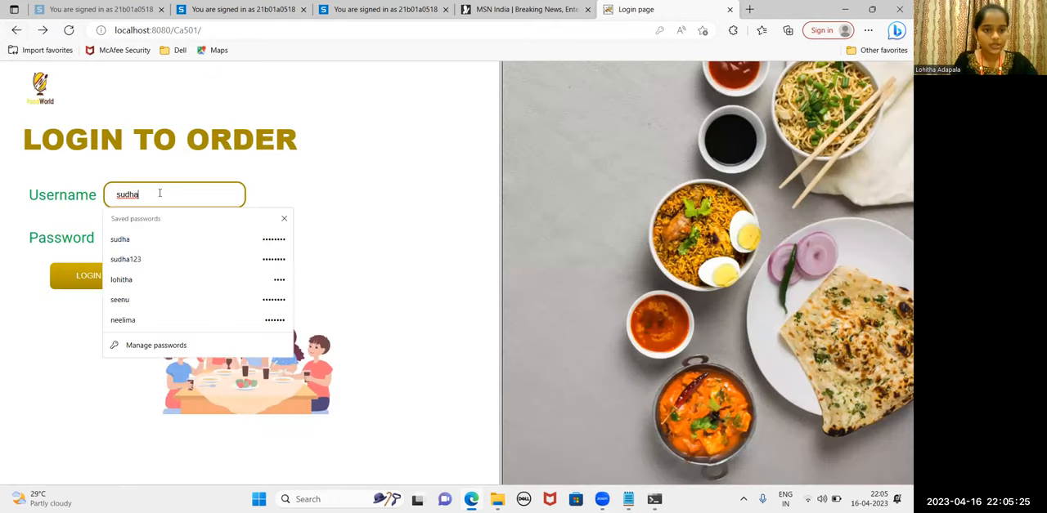
pyautogui.click(125, 259)
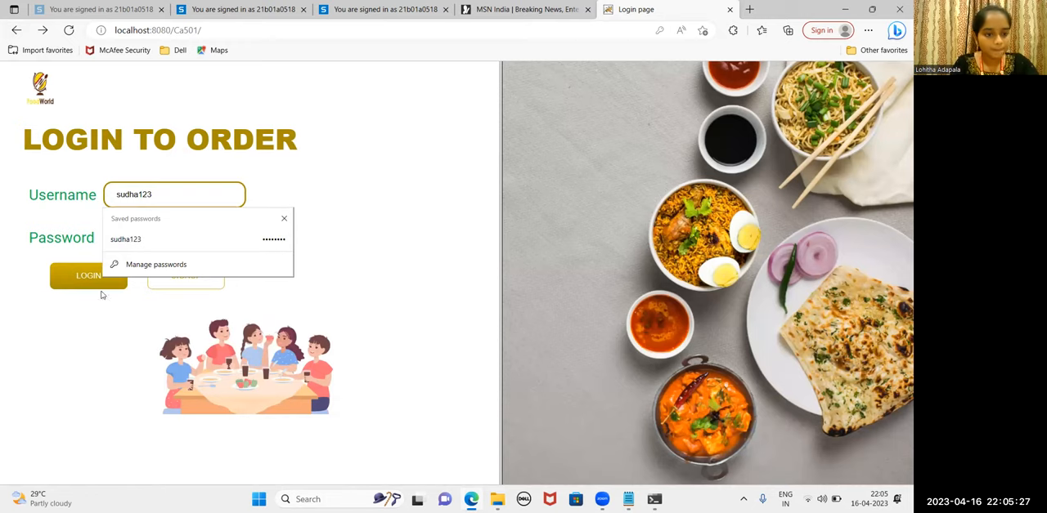
pyautogui.click(88, 275)
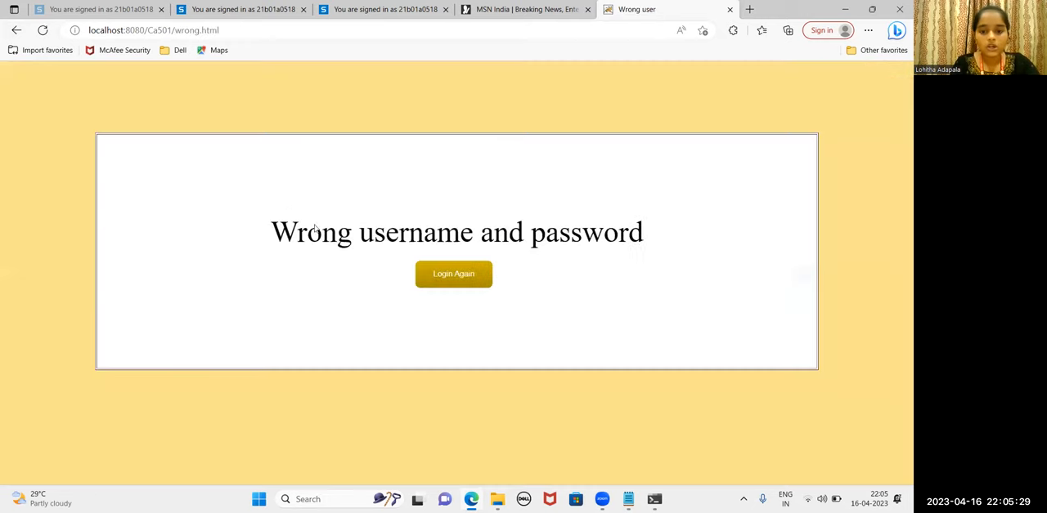
pyautogui.click(155, 30)
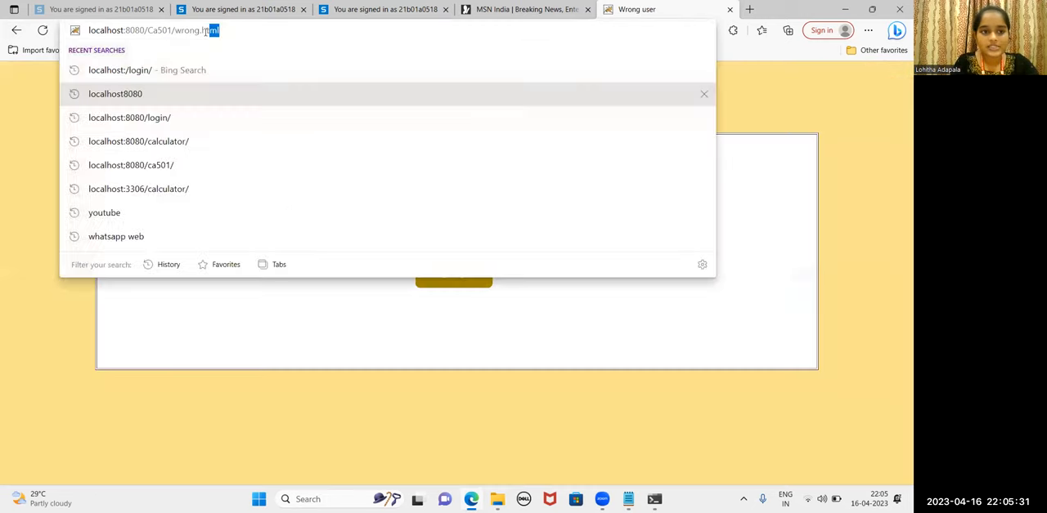
pyautogui.press('Return')
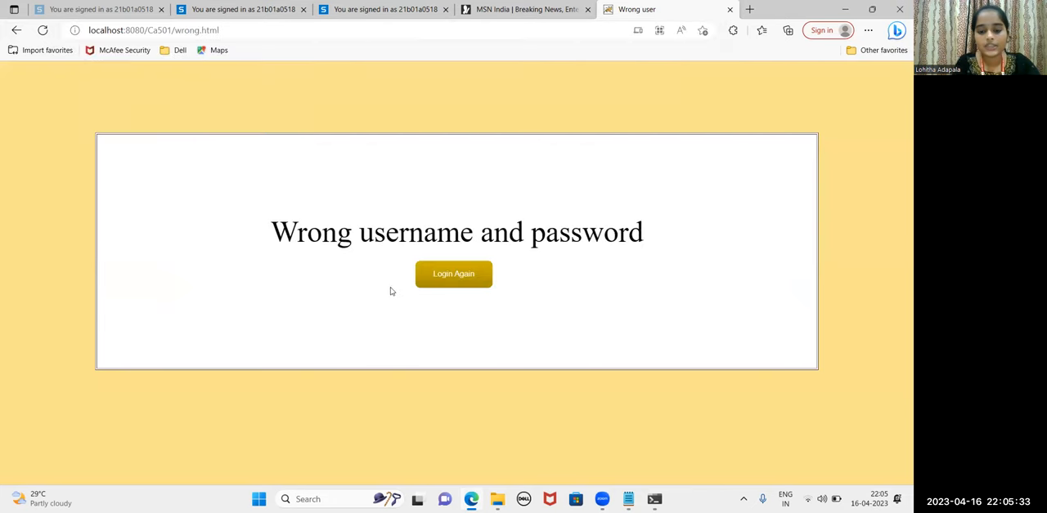
# Return to the login form and log in again as sudha
pyautogui.click(453, 274)
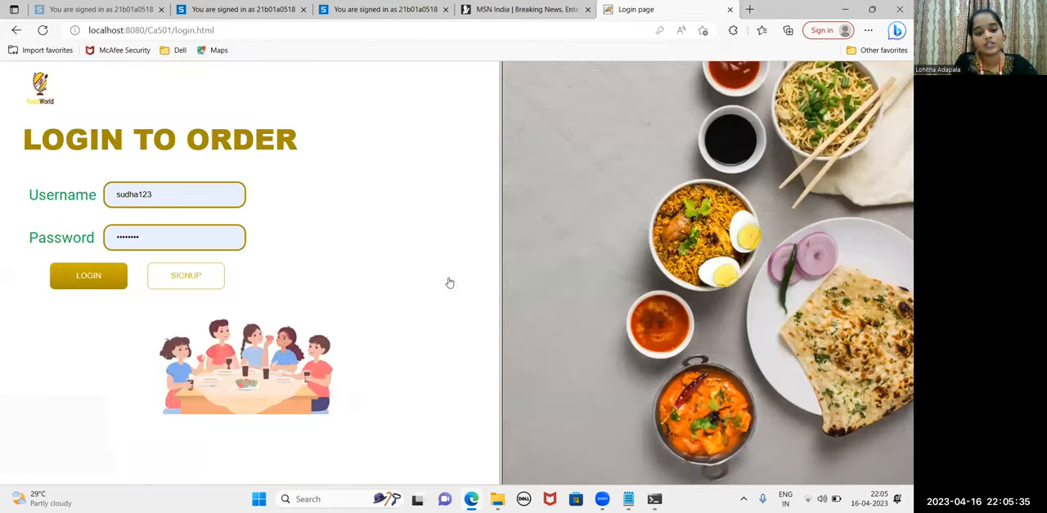
pyautogui.click(175, 195)
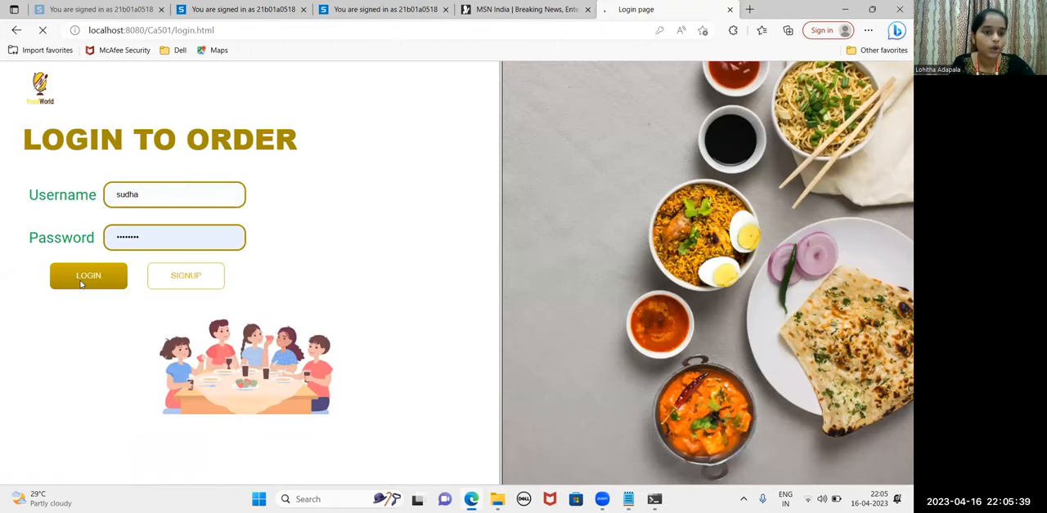
pyautogui.click(89, 275)
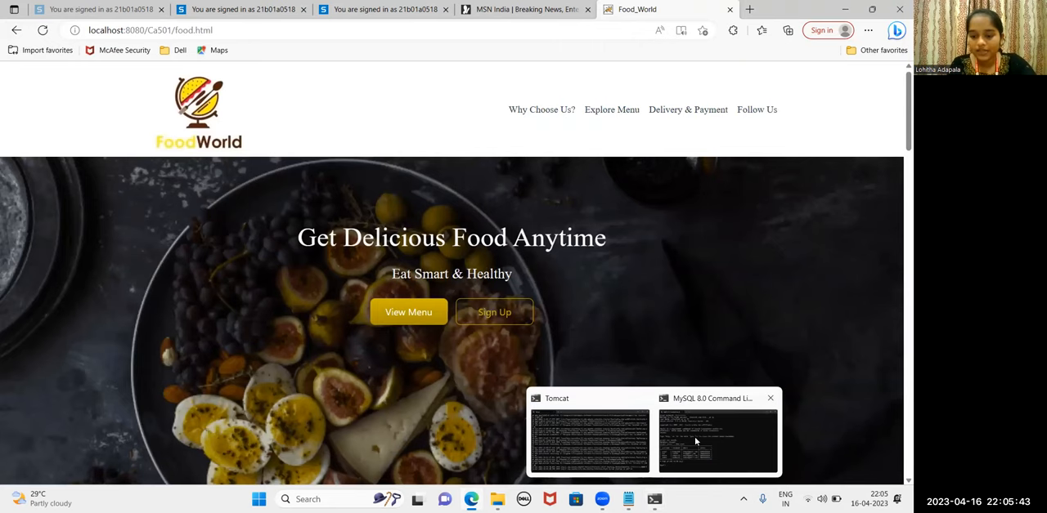
pyautogui.click(717, 442)
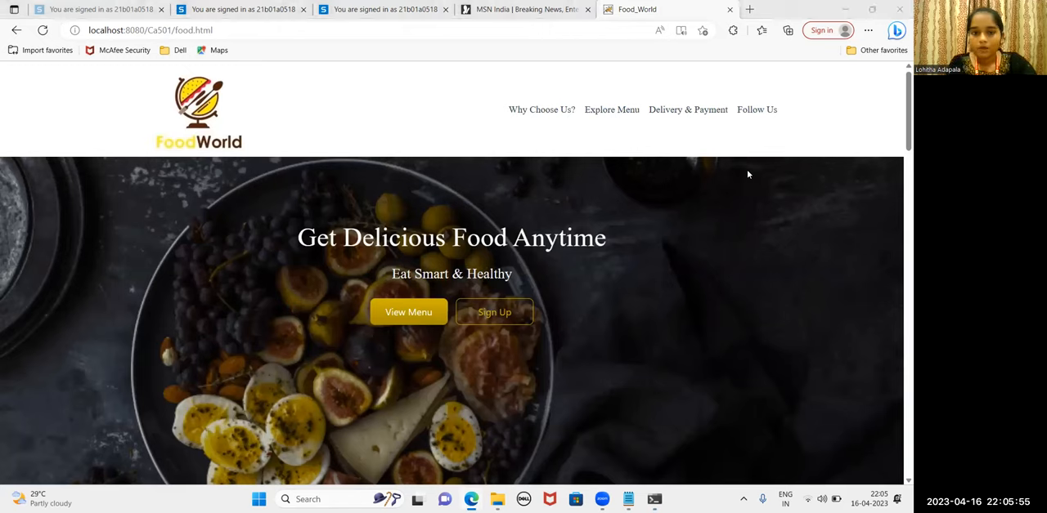
pyautogui.moveTo(605, 98)
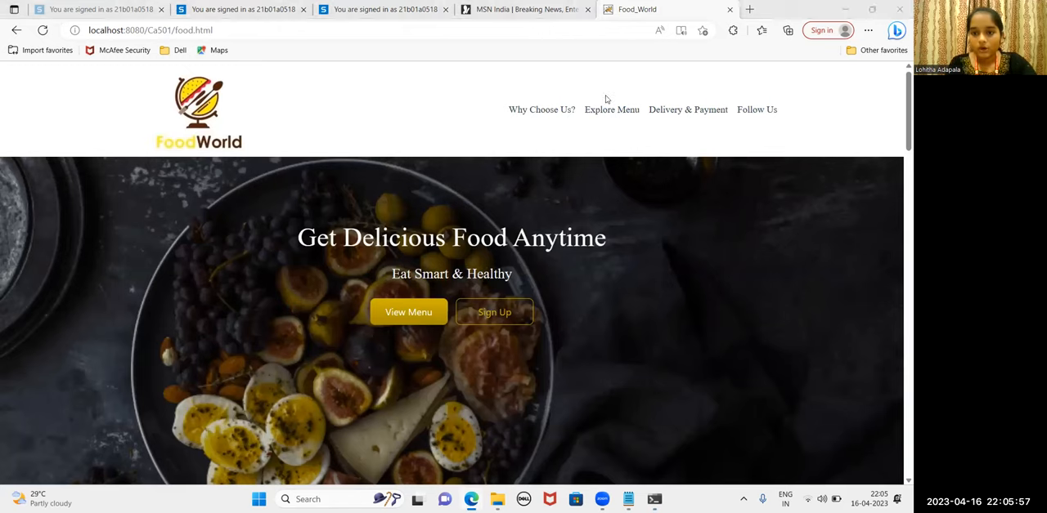